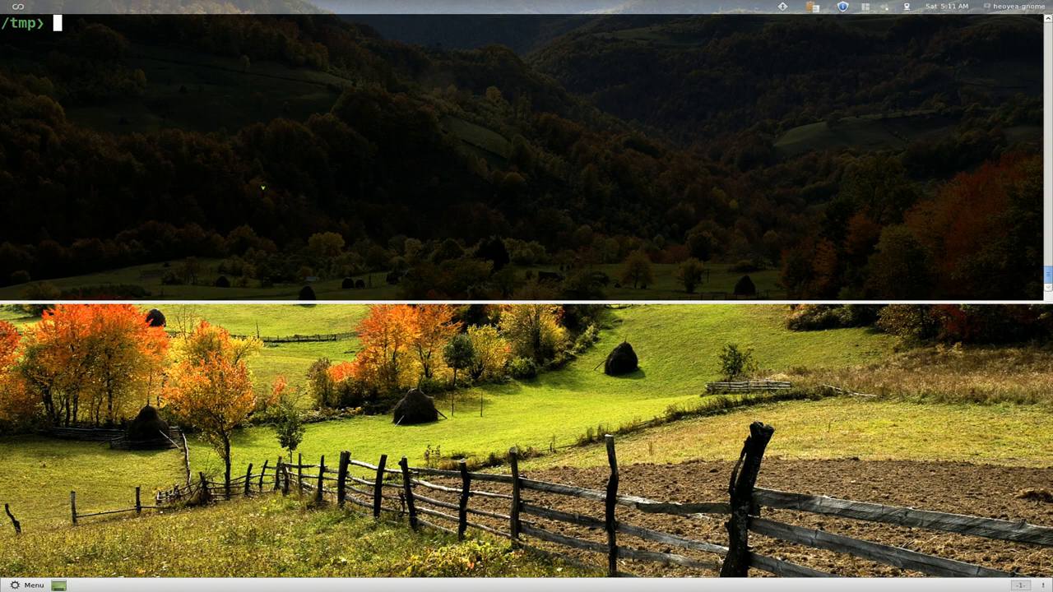
# Run youtube-viewer gotbletu to list that user's videos, then quit with Ctrl+C
pyautogui.write('youtube')
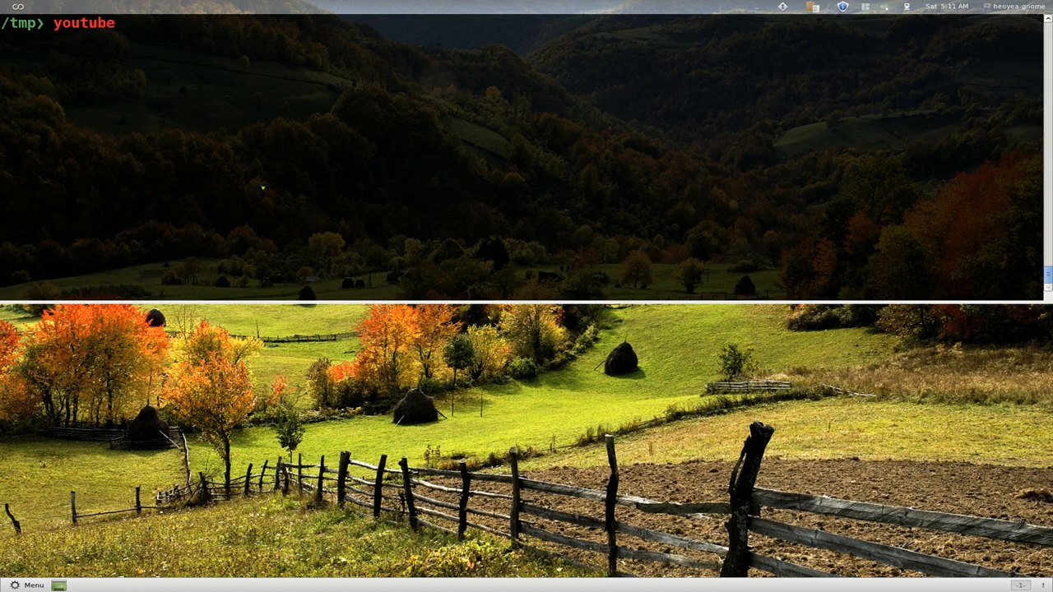
pyautogui.write('-viewer')
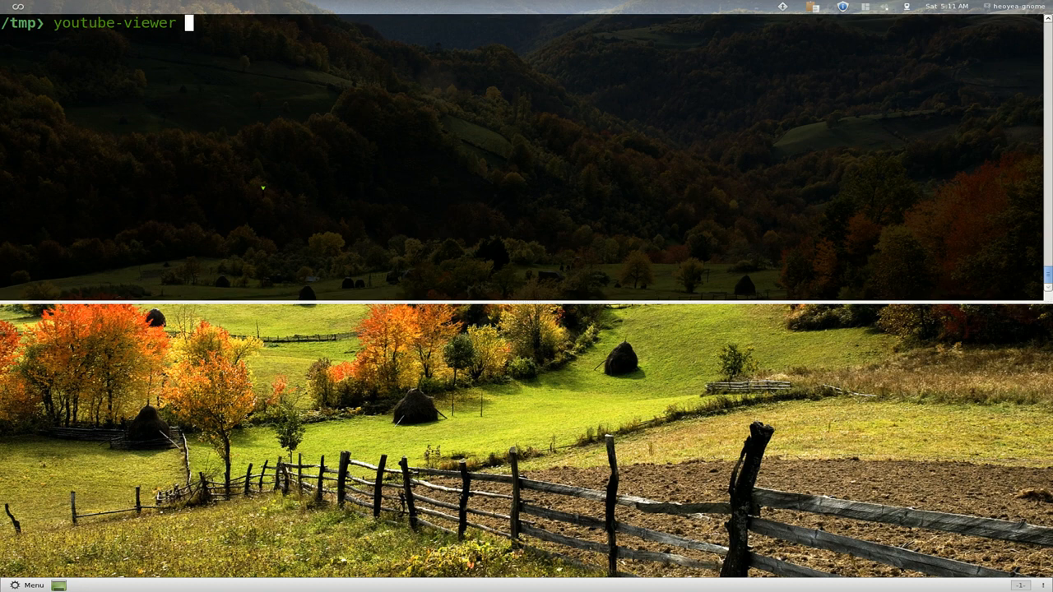
pyautogui.write('gotbletu')
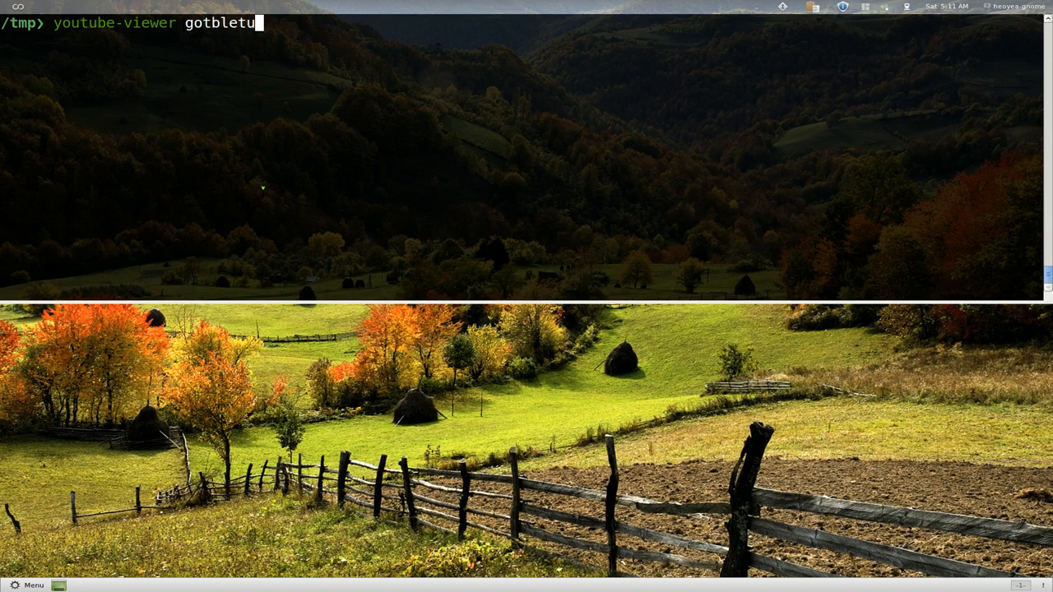
pyautogui.press('Return')
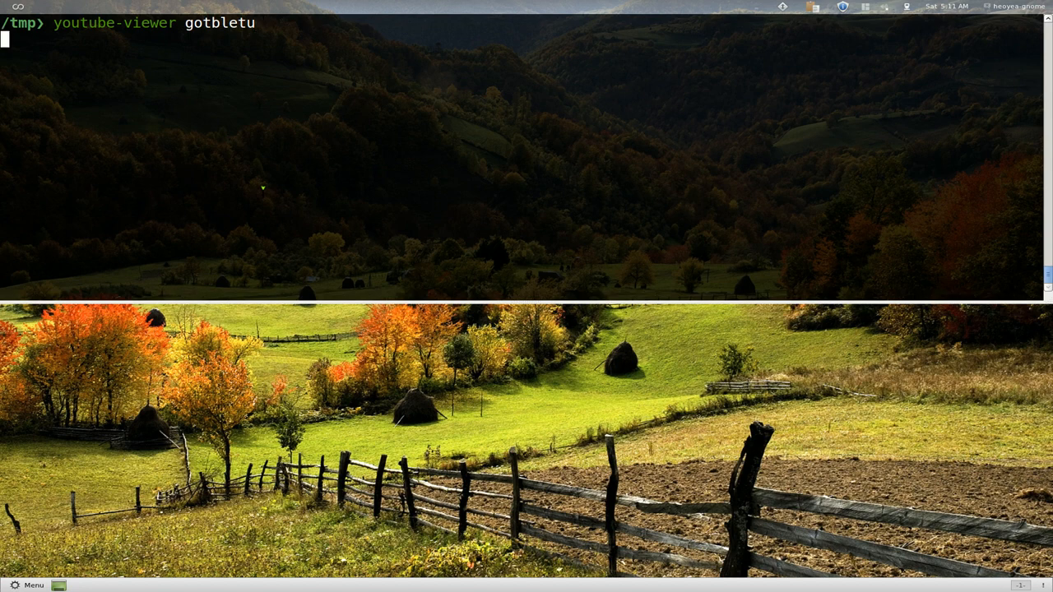
pyautogui.press('Return')
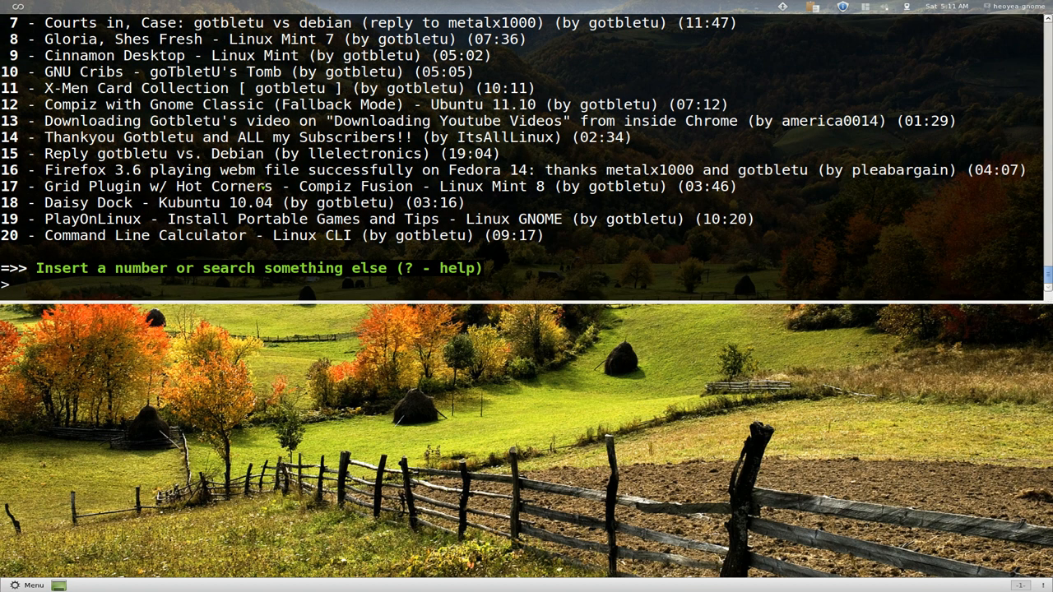
pyautogui.press('ctrl+c')
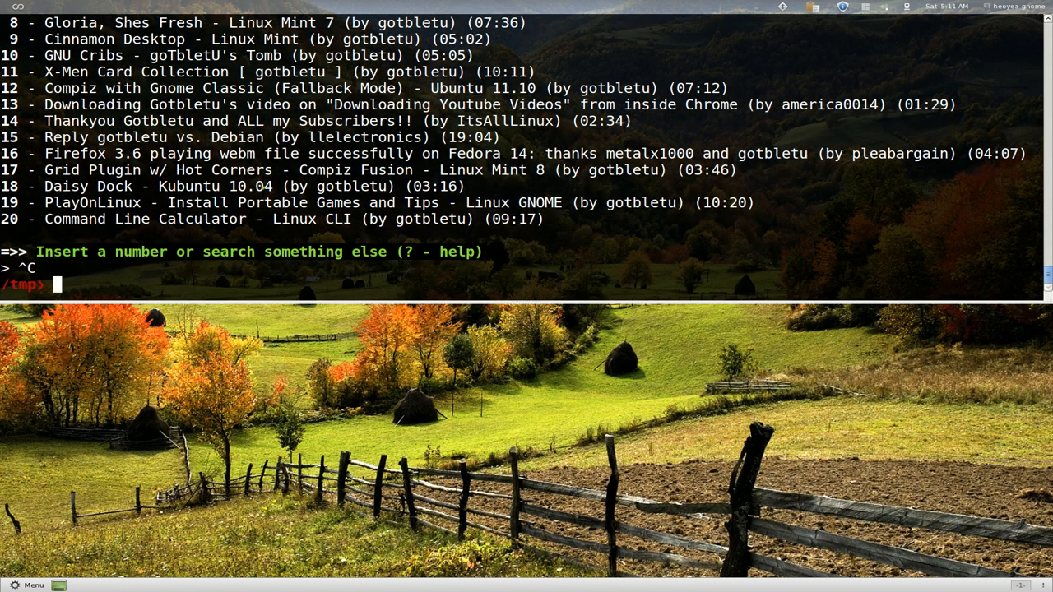
# Rerun youtube-viewer gotbletu with an added option flag and leave the numbered results waiting
pyautogui.write('youtube-viewer gotbletu')
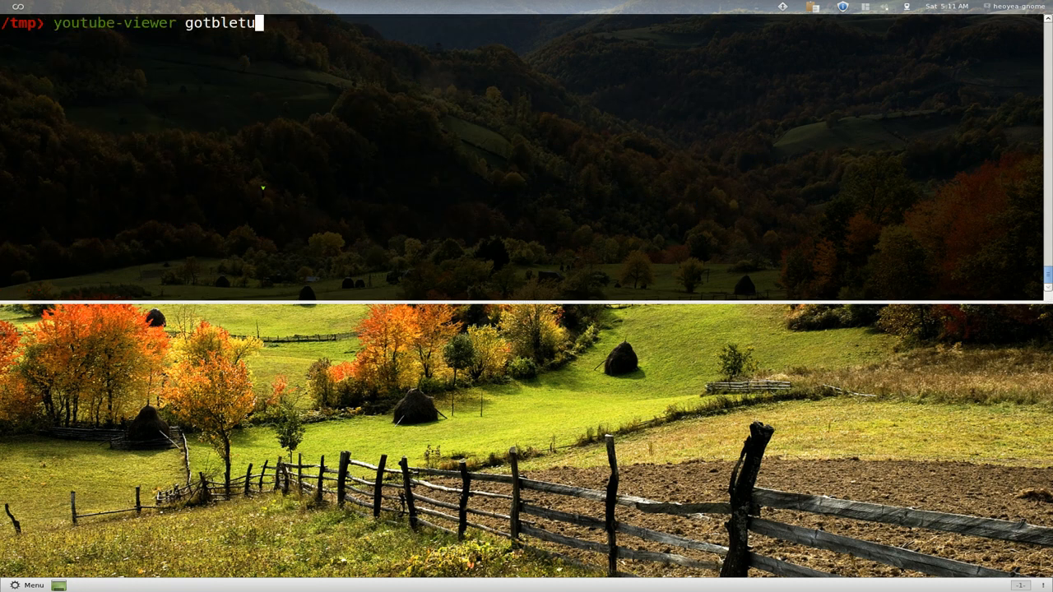
pyautogui.write('-')
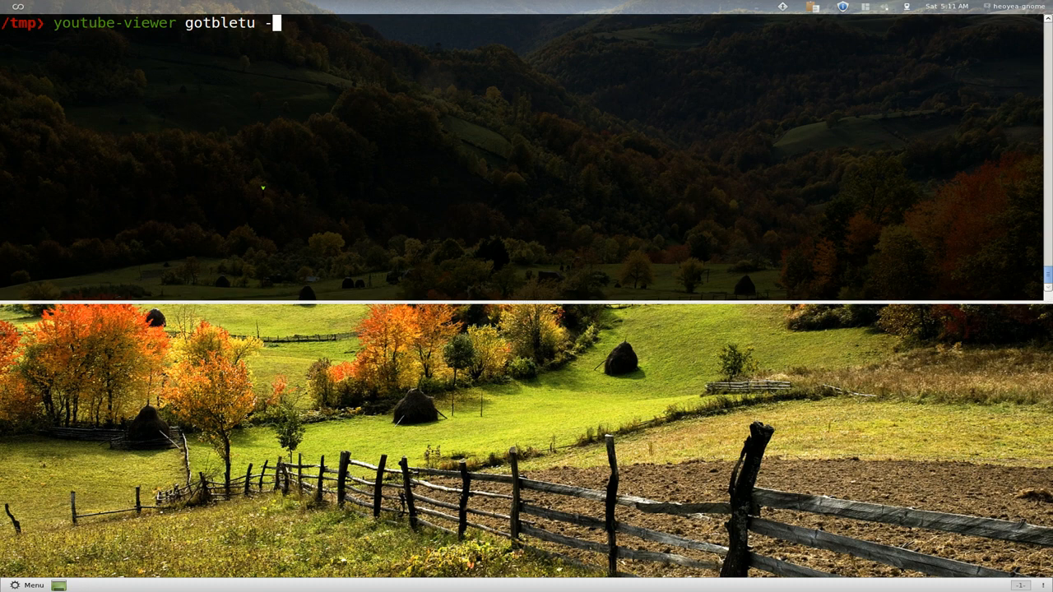
pyautogui.press('Return')
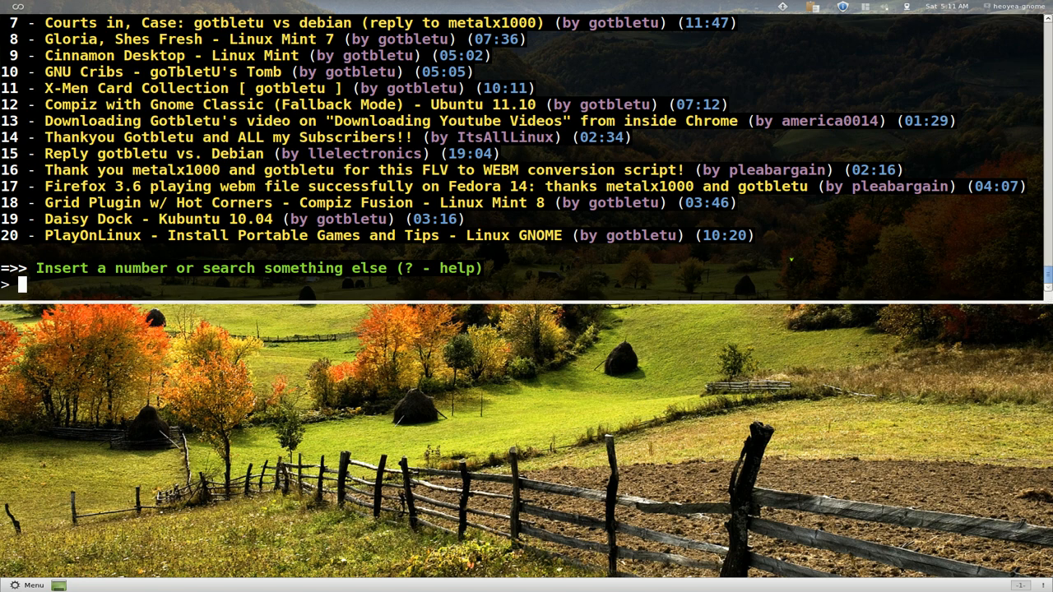
pyautogui.write('8')
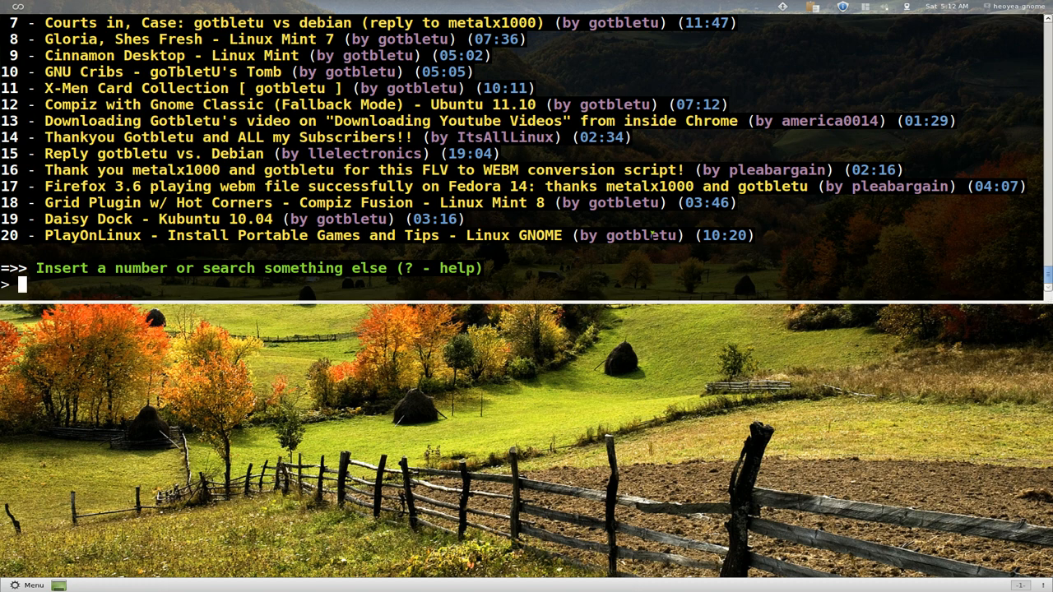
# Stream result 19, 'Daisy Dock - Kubuntu 10.04', in MPlayer and close it afterwards
pyautogui.write('19')
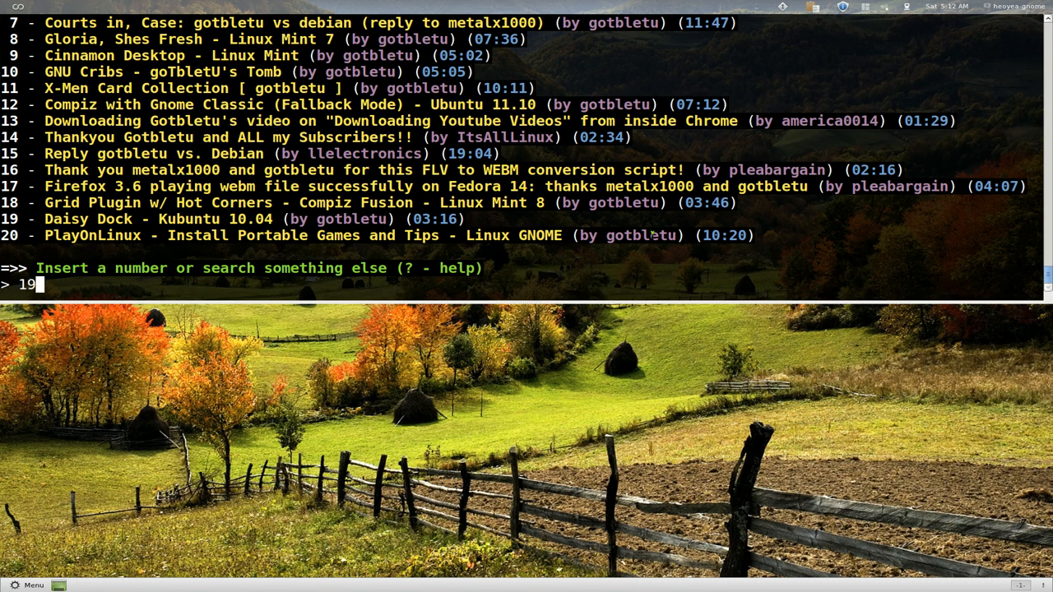
pyautogui.press('Return')
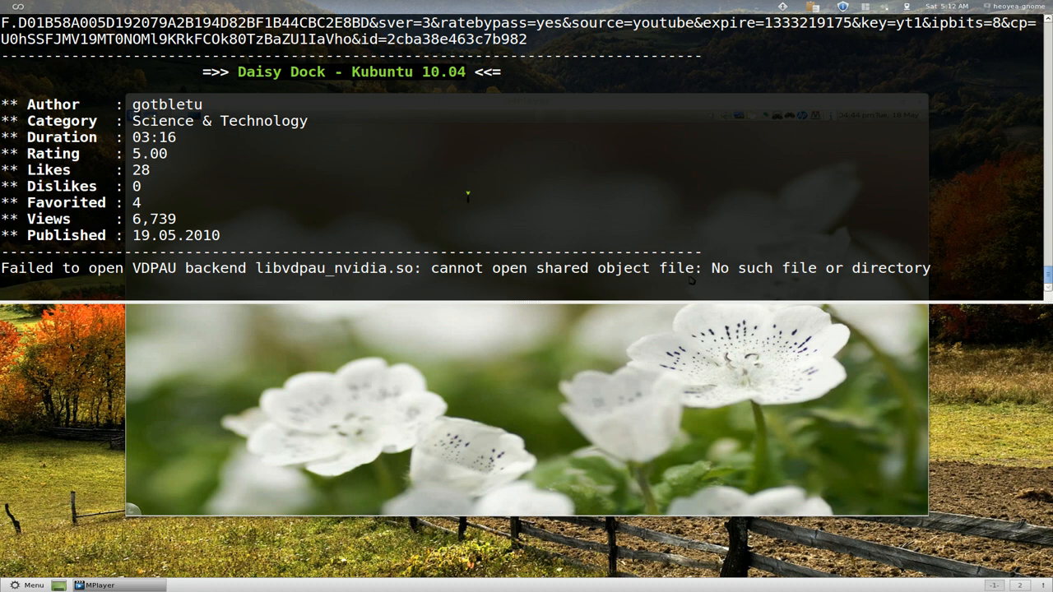
pyautogui.moveTo(721, 222)
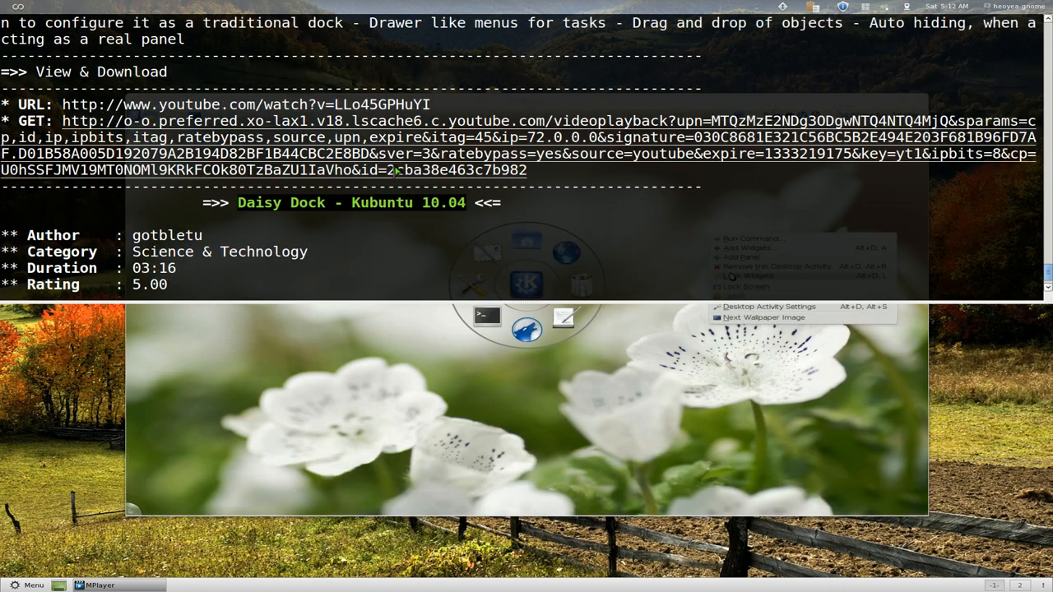
pyautogui.click(99, 586)
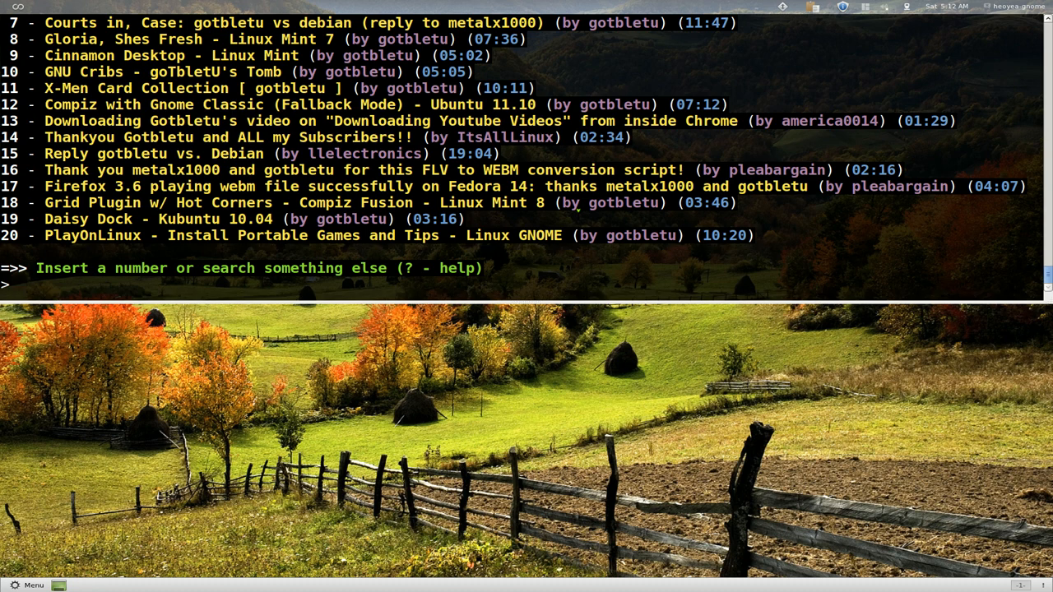
# Download result 20, the PlayOnLinux portable games tutorial, with -d 20
pyautogui.write('-')
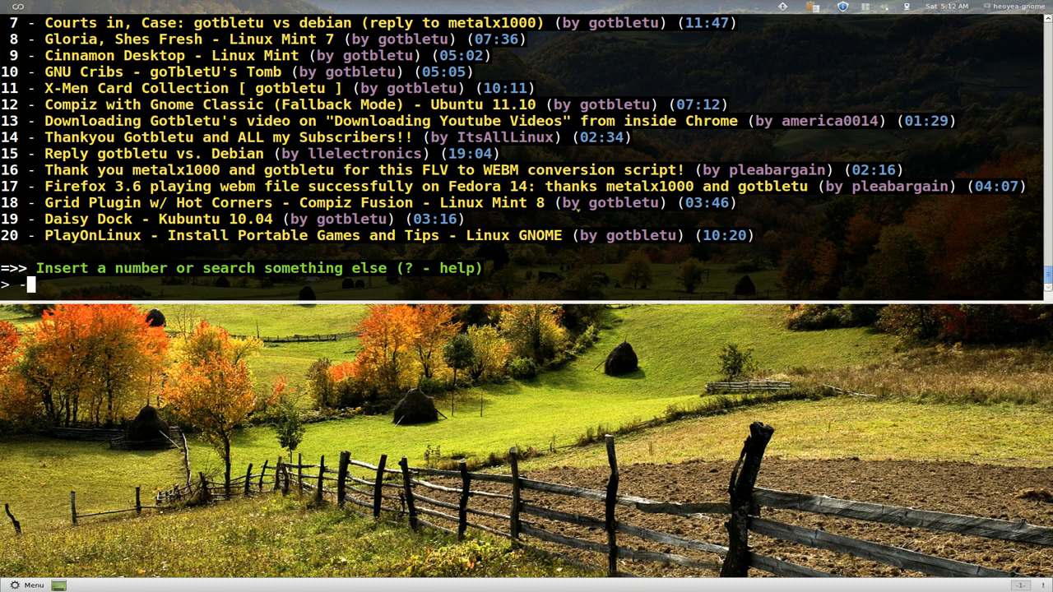
pyautogui.write('d')
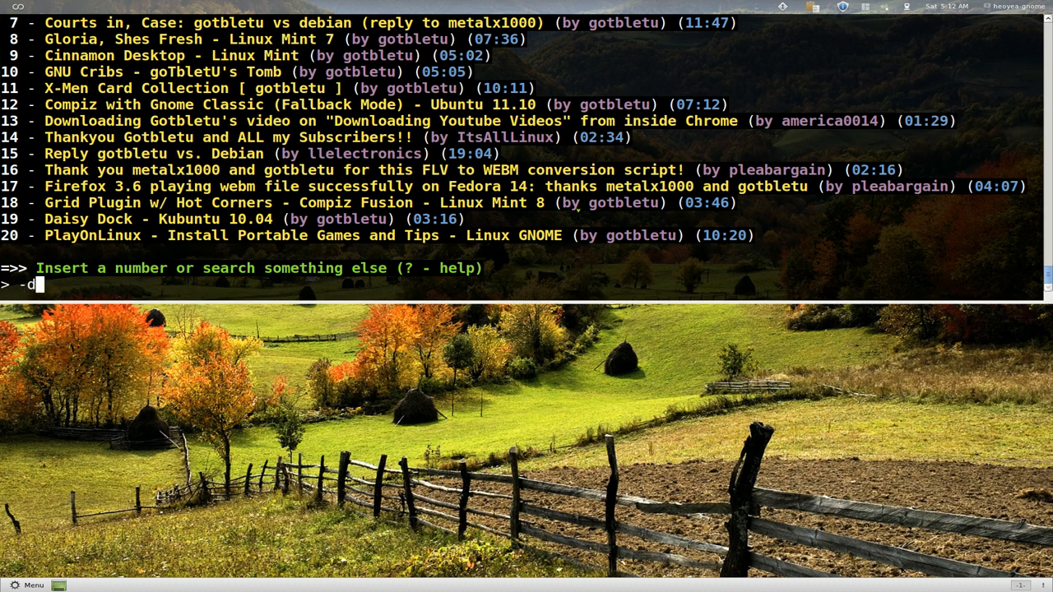
pyautogui.write('20')
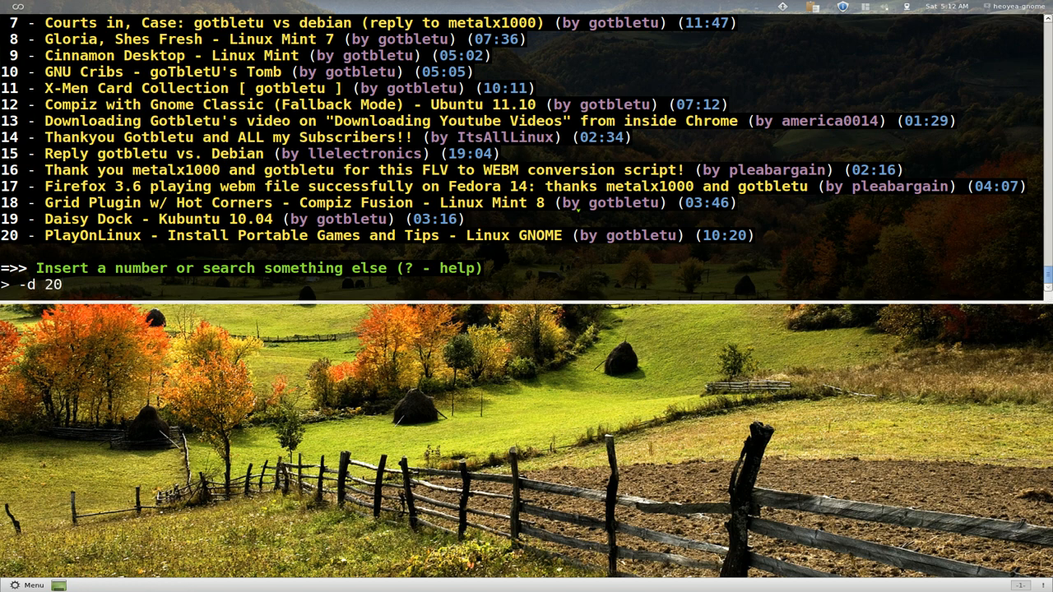
pyautogui.press('Return')
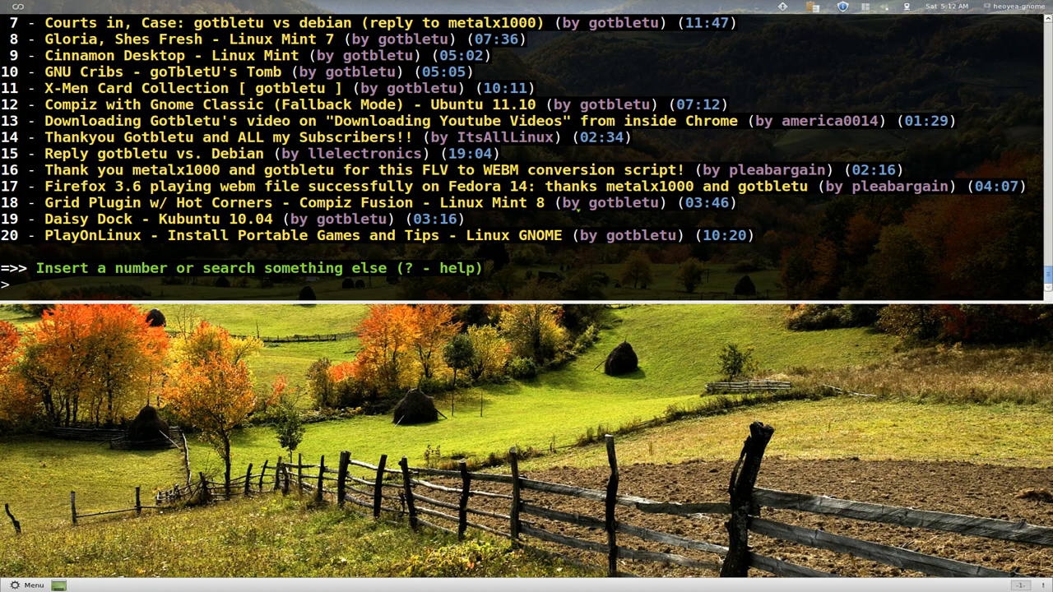
# Quit youtube-viewer and play the downloaded PlayOnLinux file with mplayer, then close it
pyautogui.press('ctrl+c')
pyautogui.write('ls')
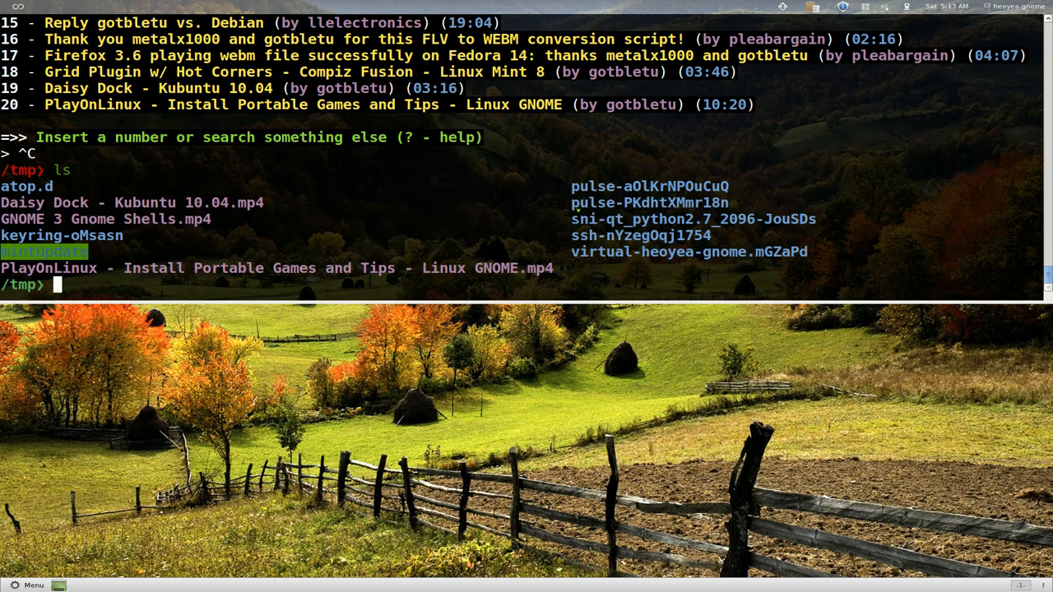
pyautogui.write('mplayer Pl')
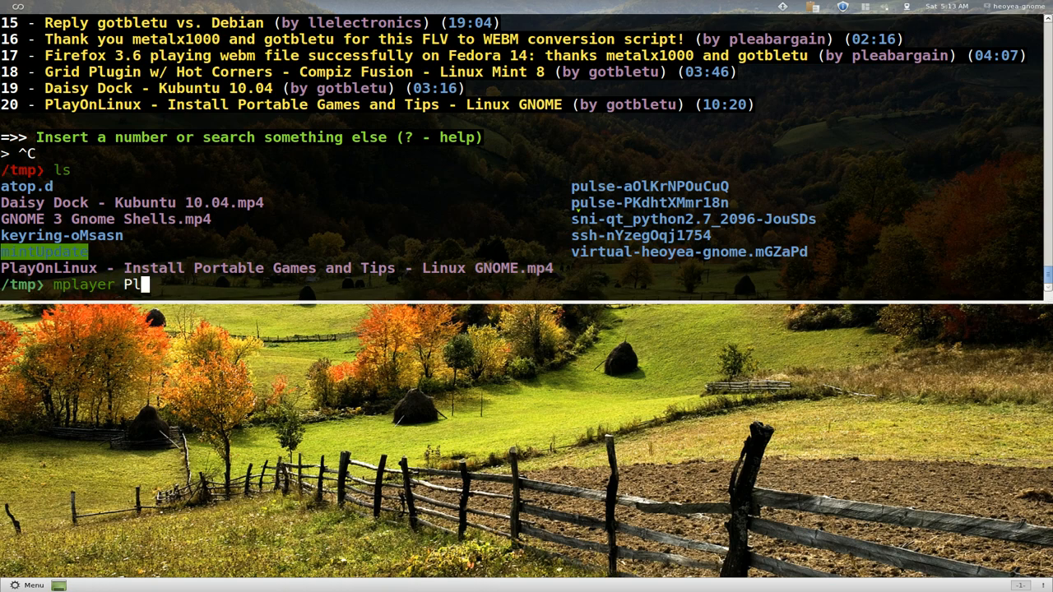
pyautogui.press('Return')
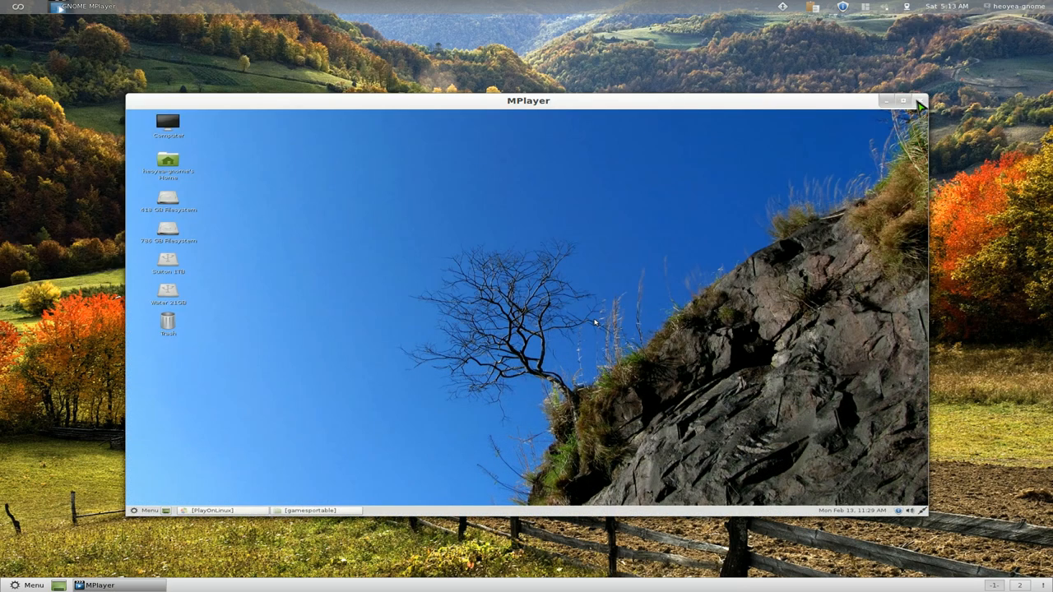
pyautogui.click(918, 100)
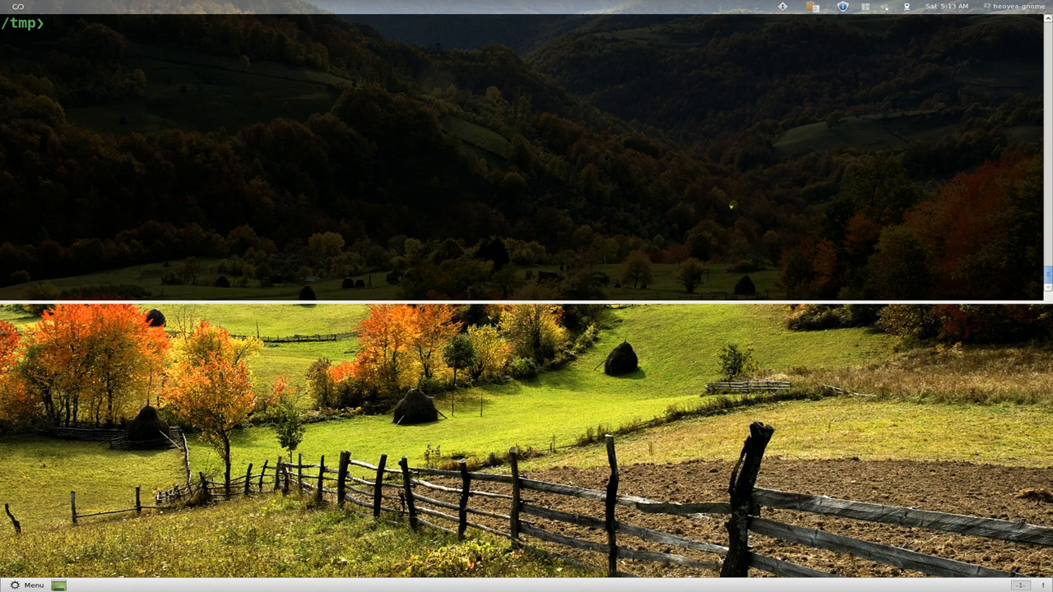
# Show youtube-viewer's help listing and scroll through the options and tips
pyautogui.write('youtube-viewer gotbletu -C')
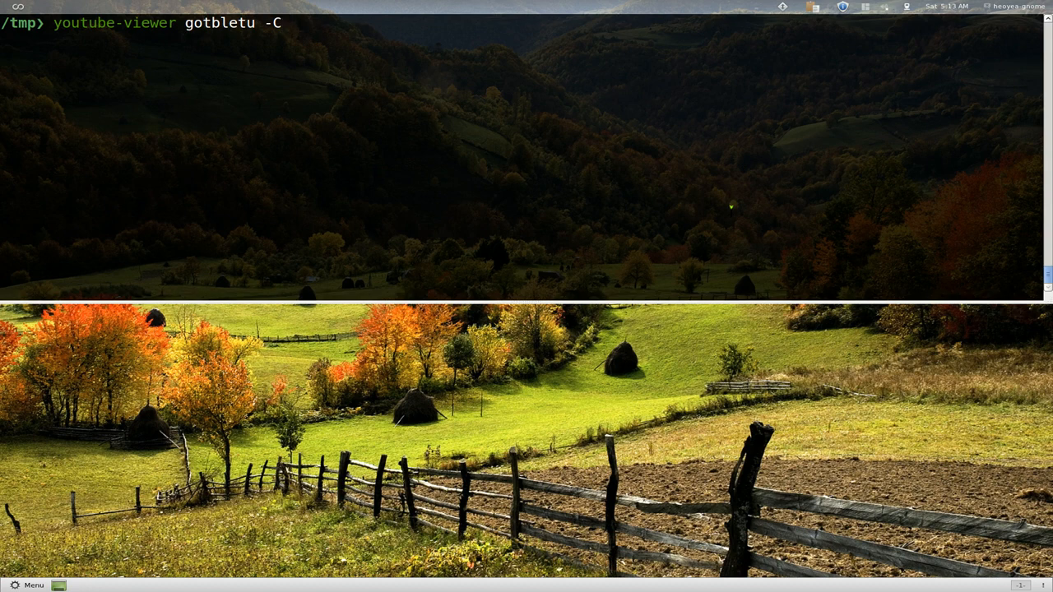
pyautogui.press('ctrl+u')
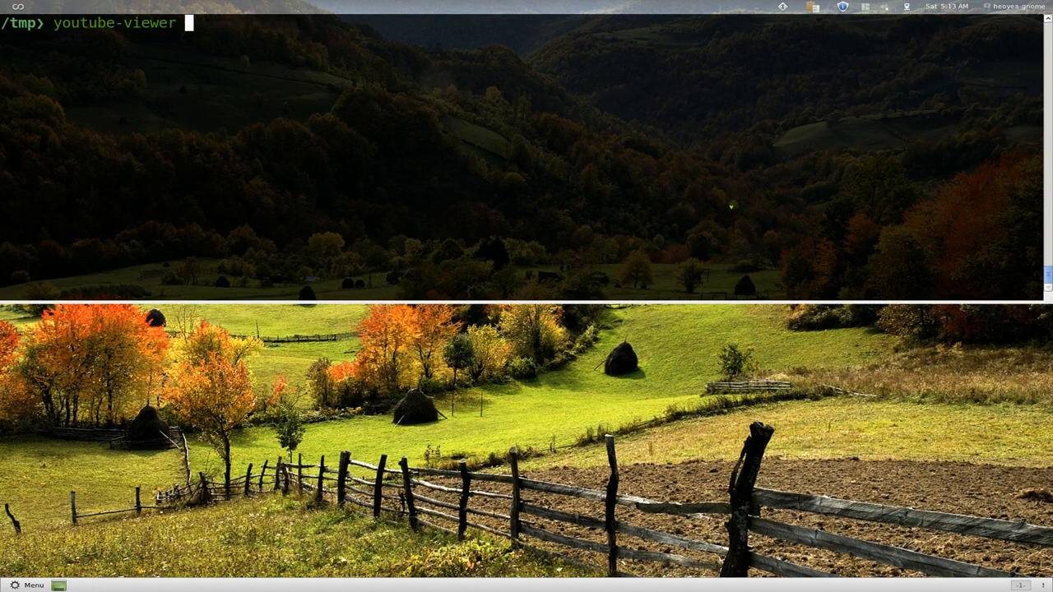
pyautogui.press('Return')
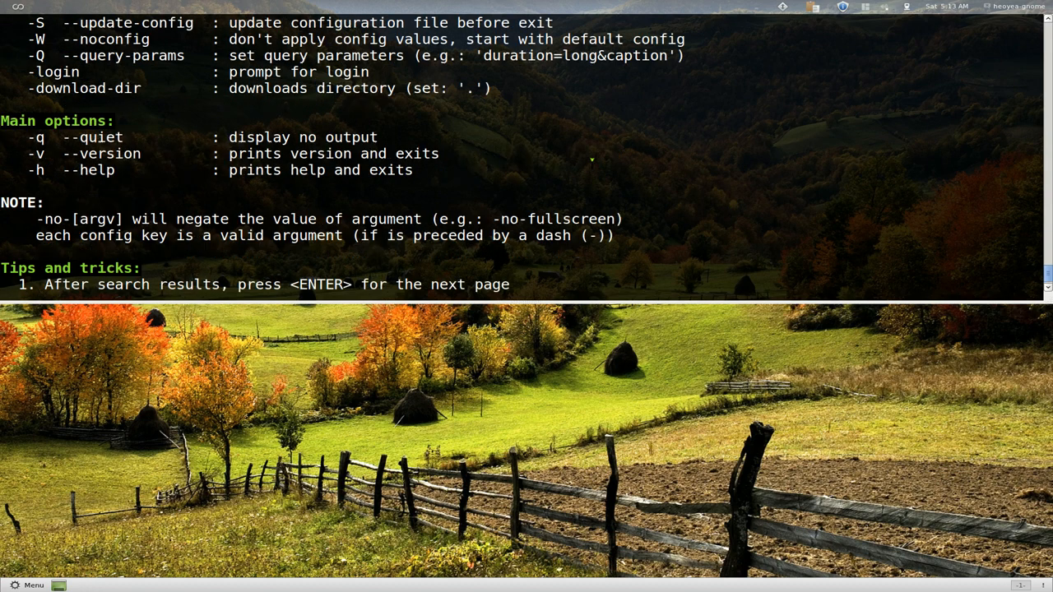
pyautogui.scroll(3)
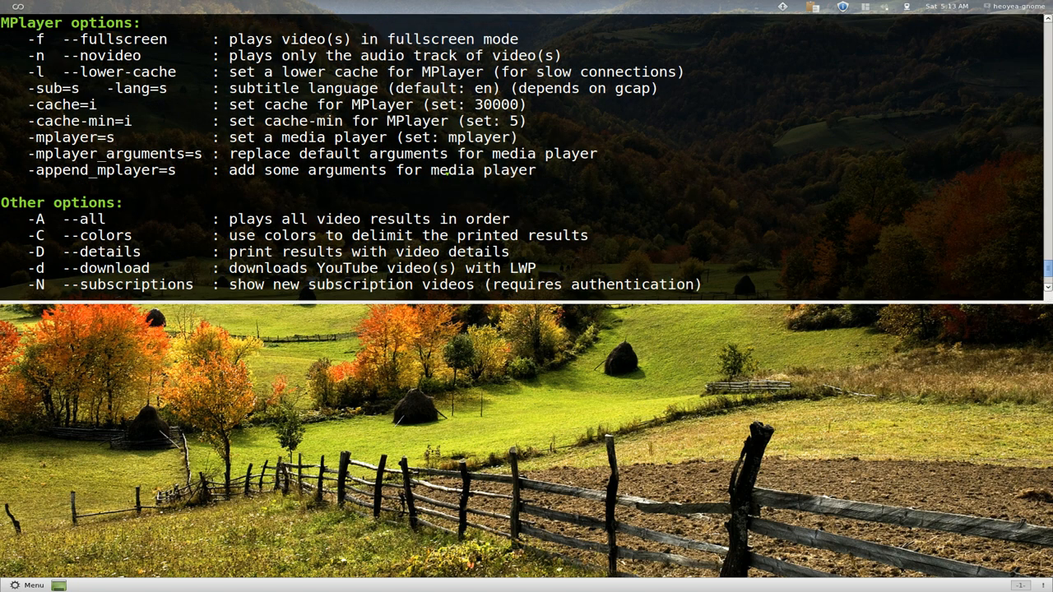
pyautogui.scroll(3)
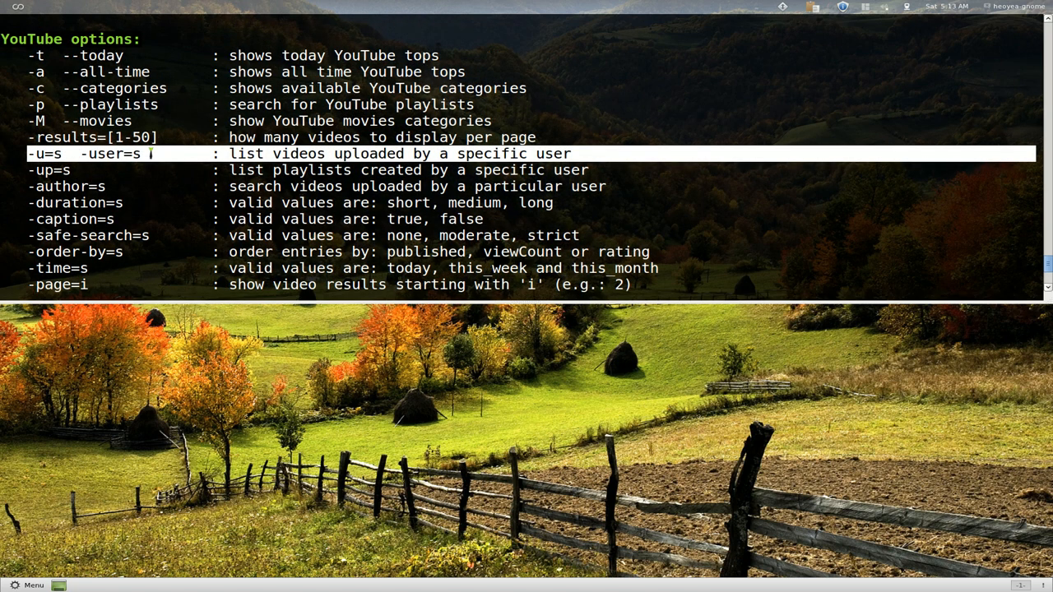
pyautogui.scroll(-3)
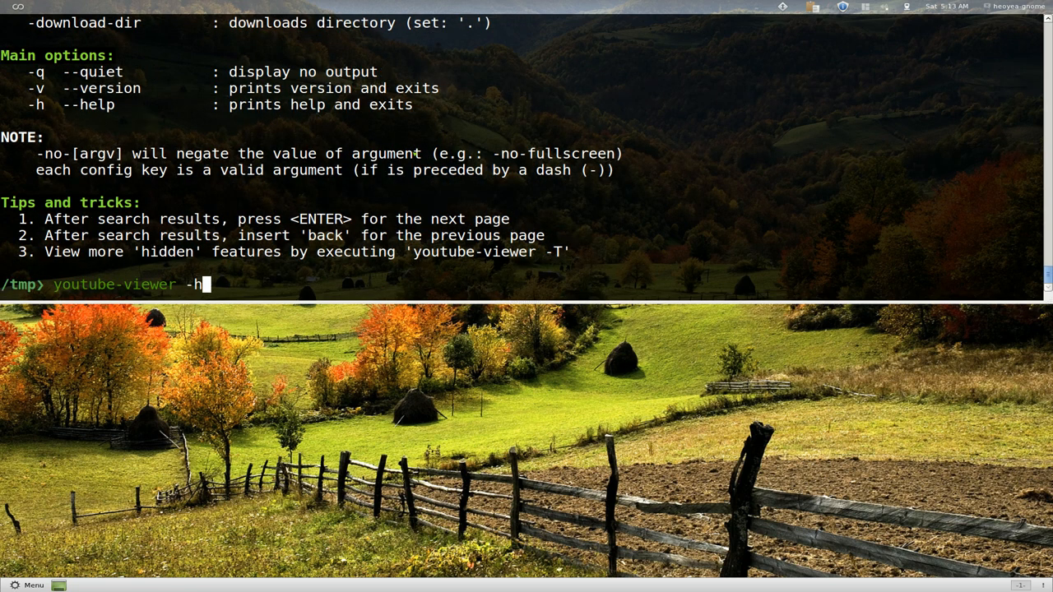
# Run youtube-viewer -u gotbletu -C to list gotbletu's uploads in colour and scroll them
pyautogui.press('BackSpace')
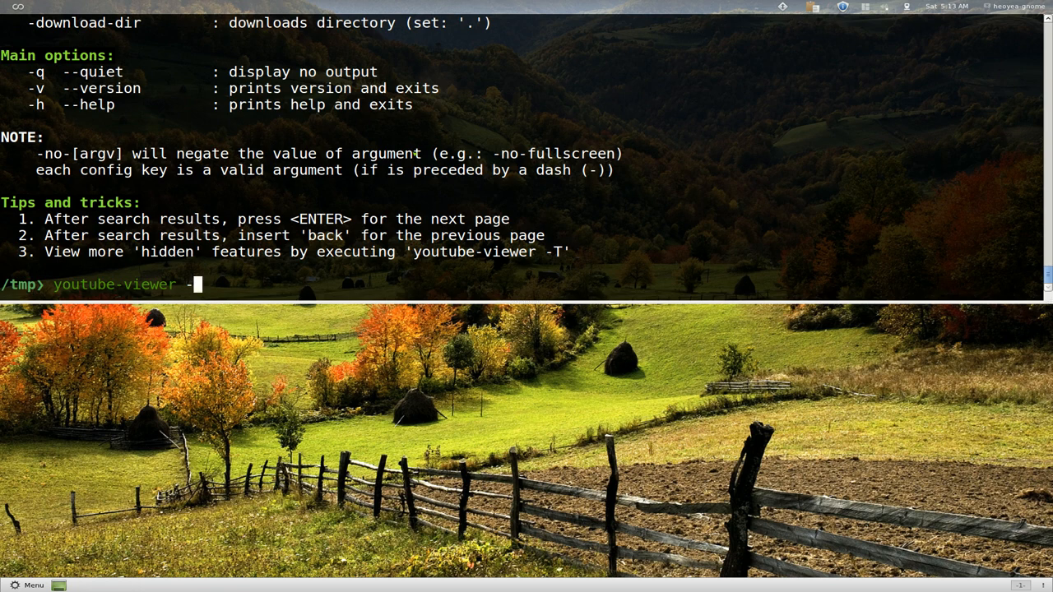
pyautogui.write('u')
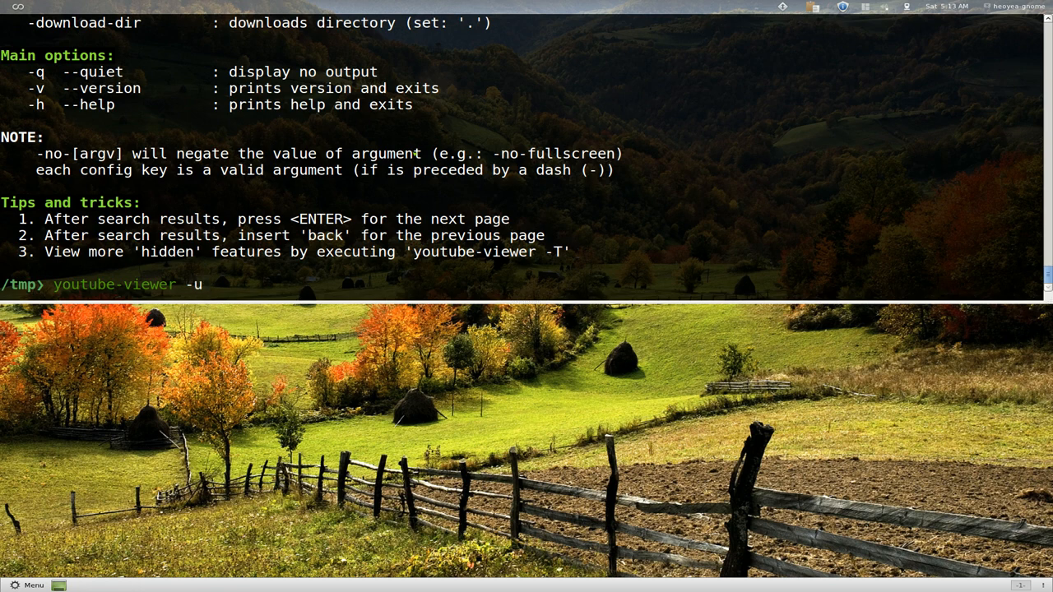
pyautogui.write('gotbletu -')
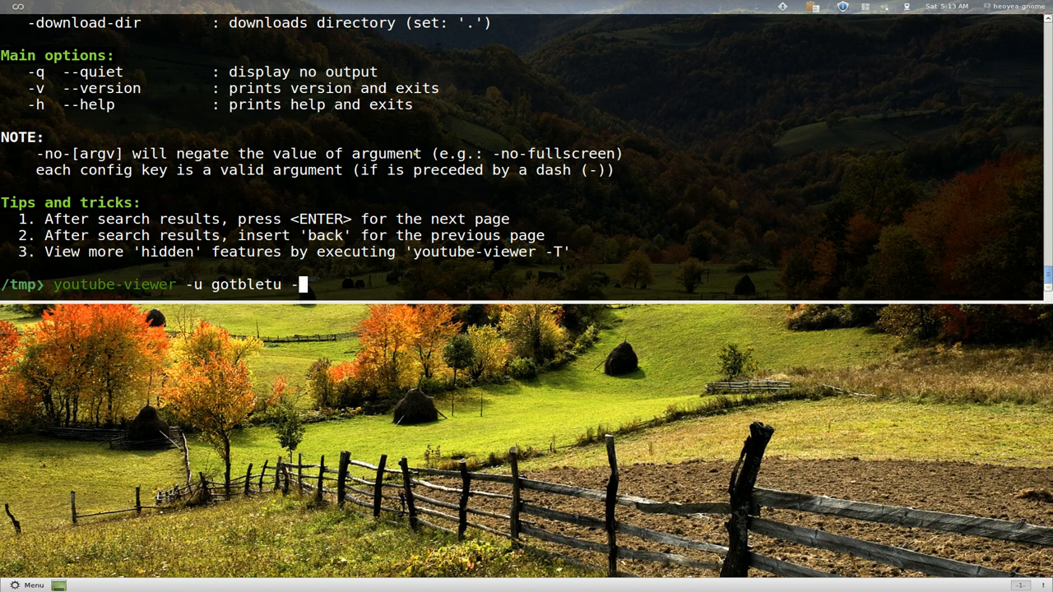
pyautogui.press('Return')
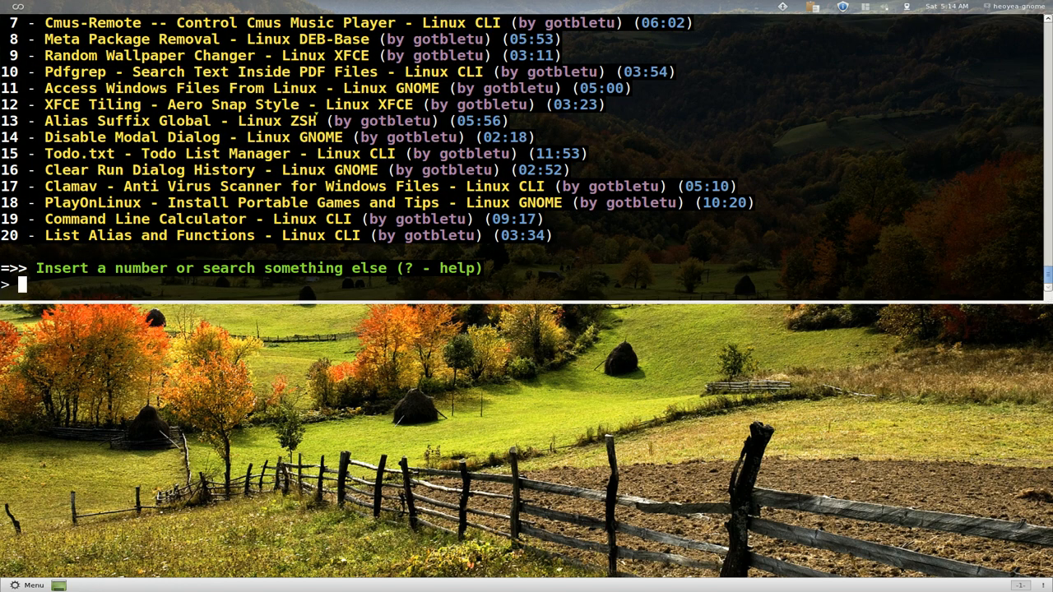
pyautogui.scroll(3)
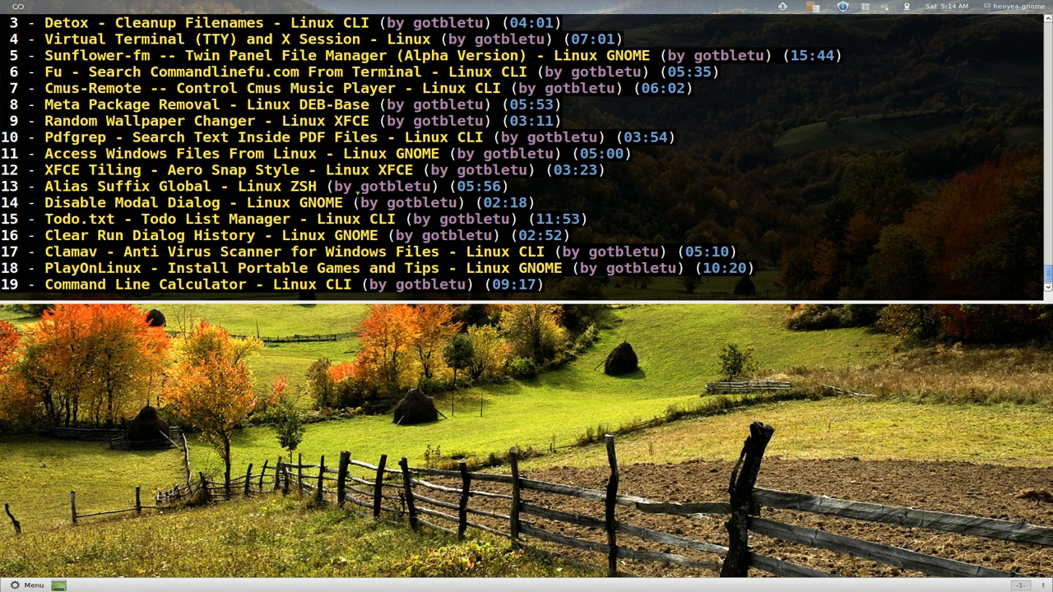
pyautogui.scroll(3)
pyautogui.write('youtube-viewer -u  -C')
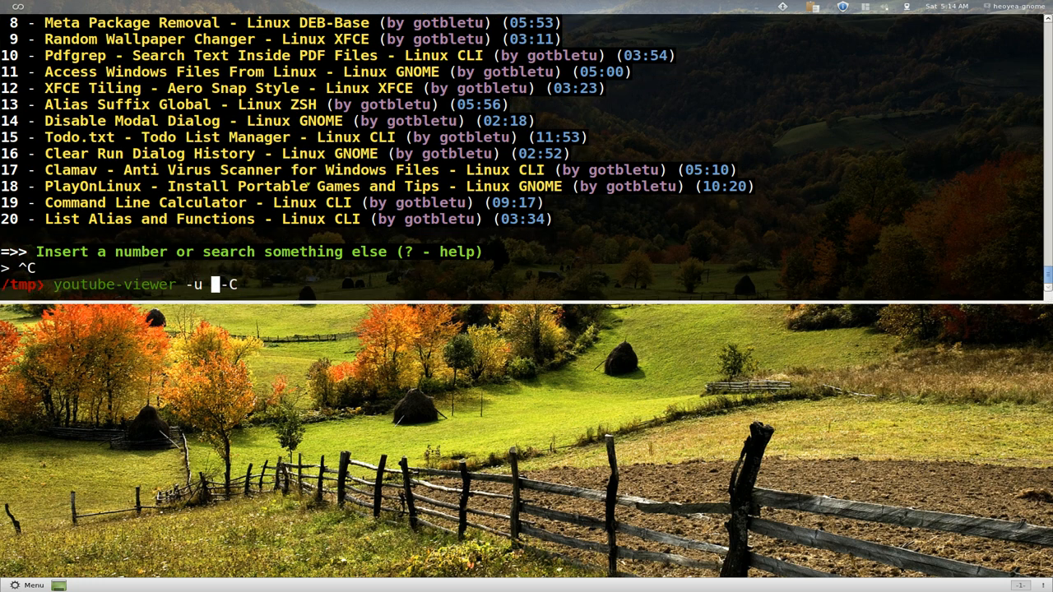
# Search 'linux mint' with -time=this_month and scroll the numbered results
pyautogui.press('BackSpace')
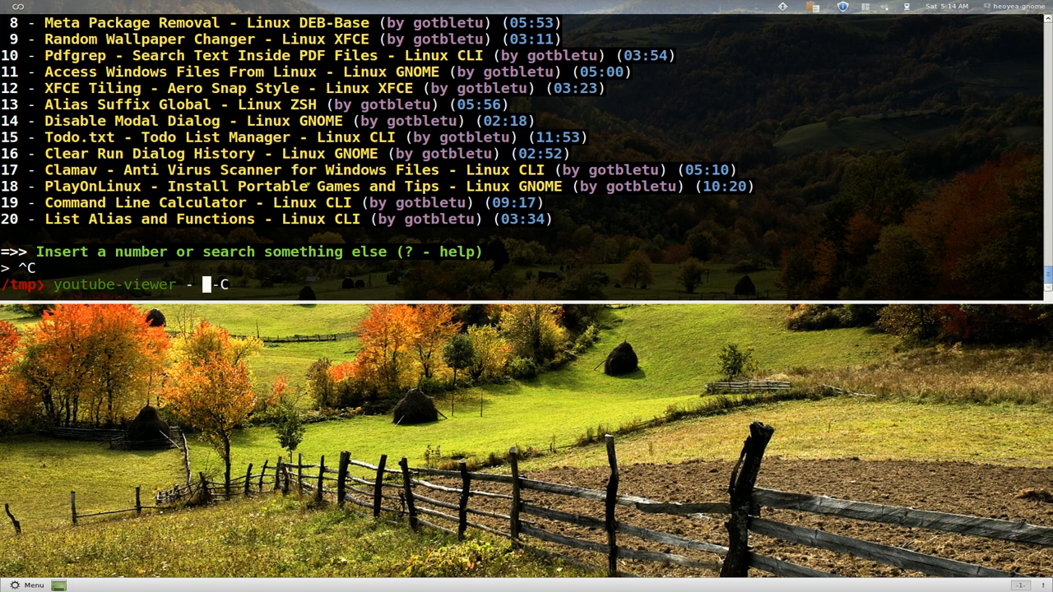
pyautogui.write('linux')
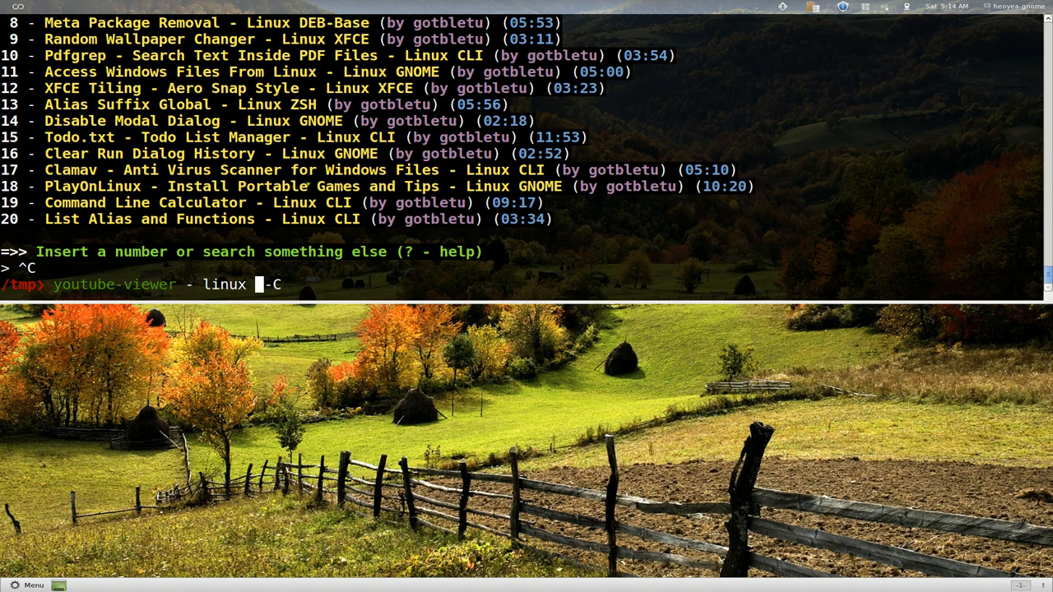
pyautogui.write('mint')
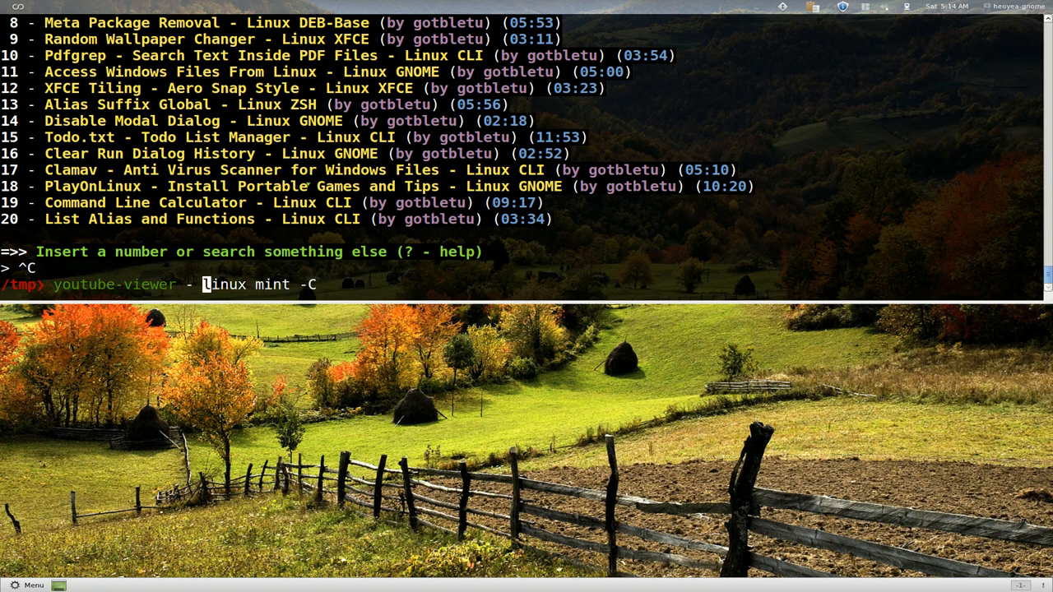
pyautogui.write('-tim')
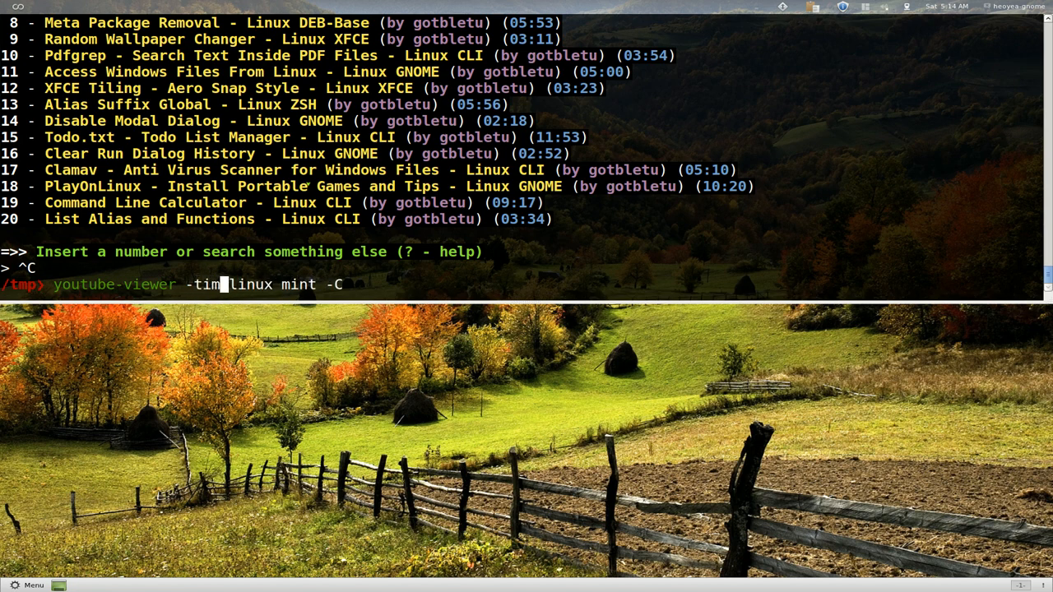
pyautogui.write('e')
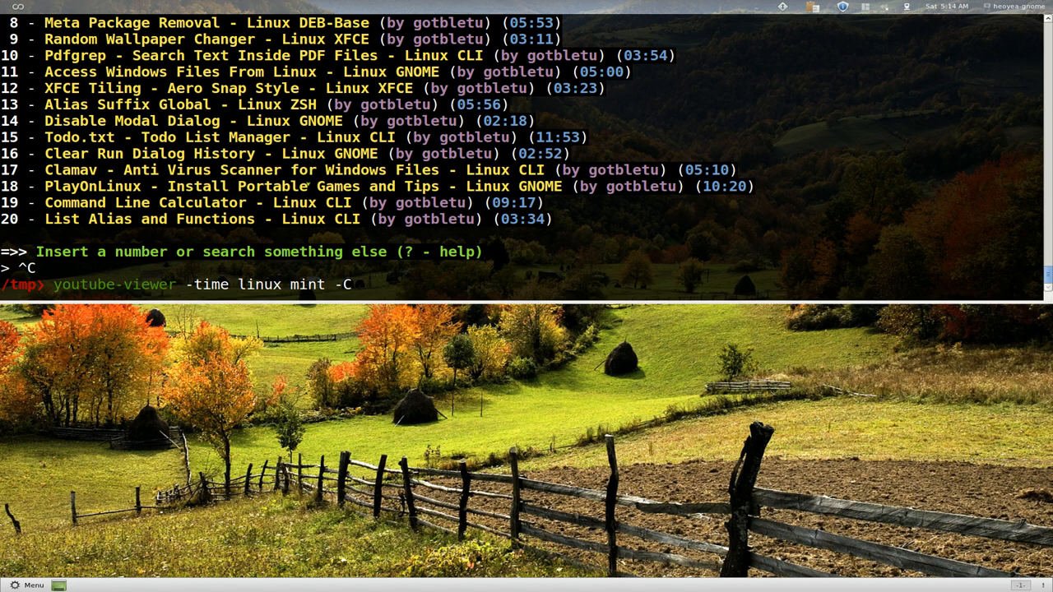
pyautogui.moveTo(234, 285)
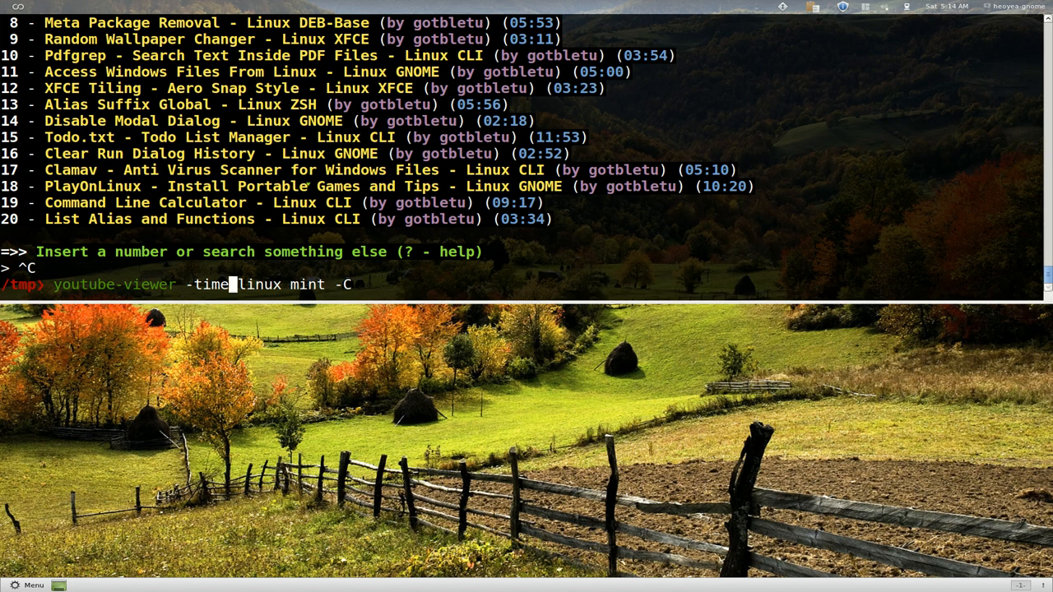
pyautogui.write('=')
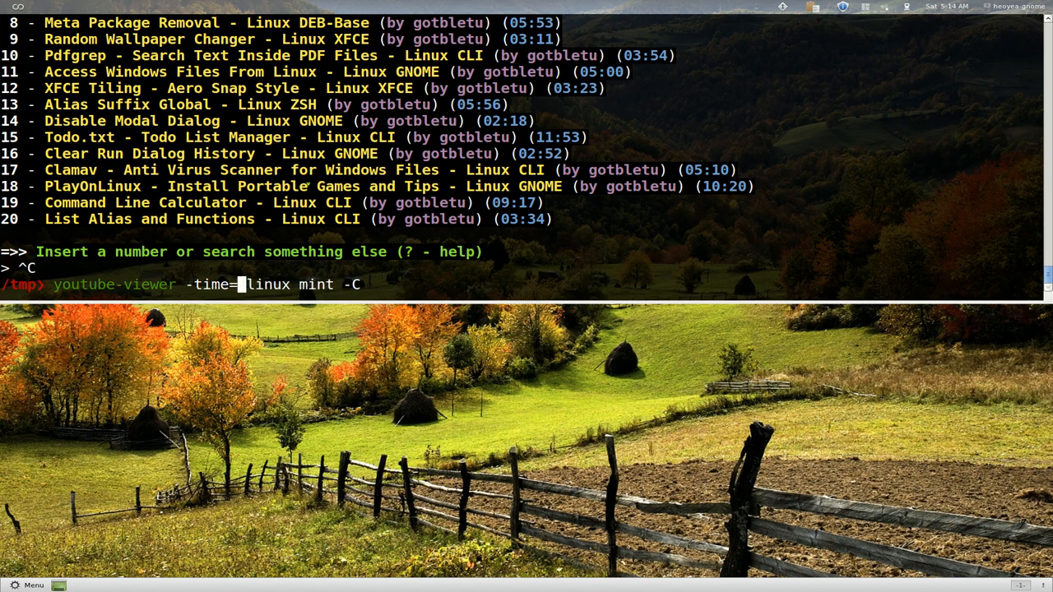
pyautogui.write('this_')
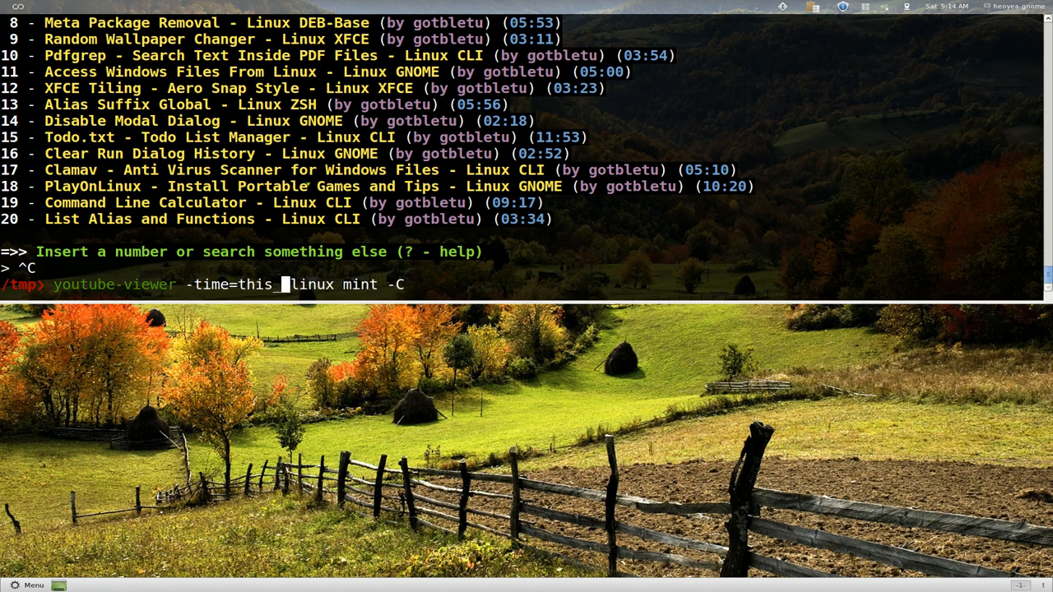
pyautogui.write('month')
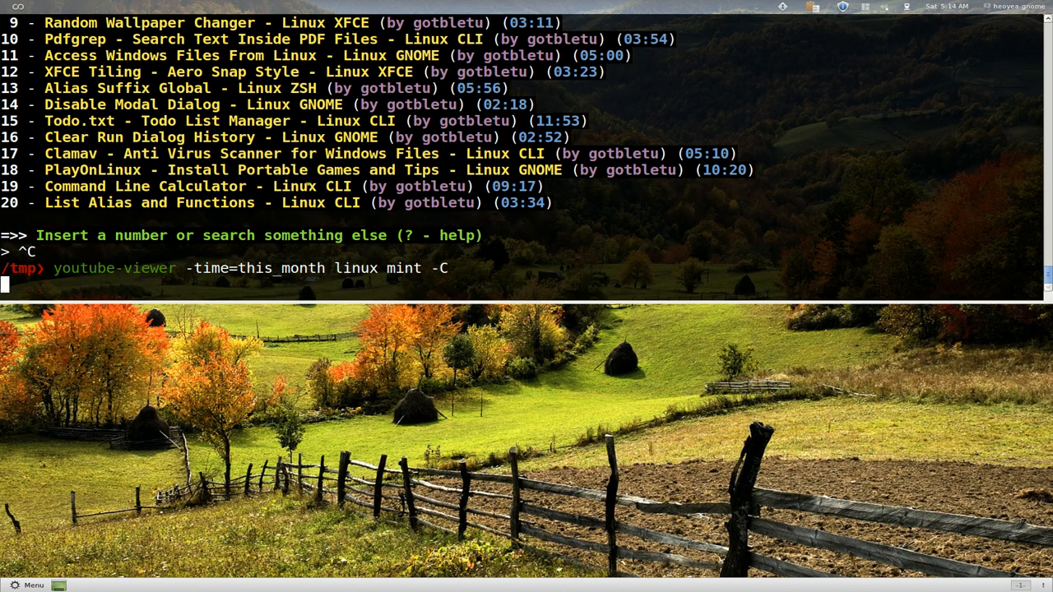
pyautogui.press('Return')
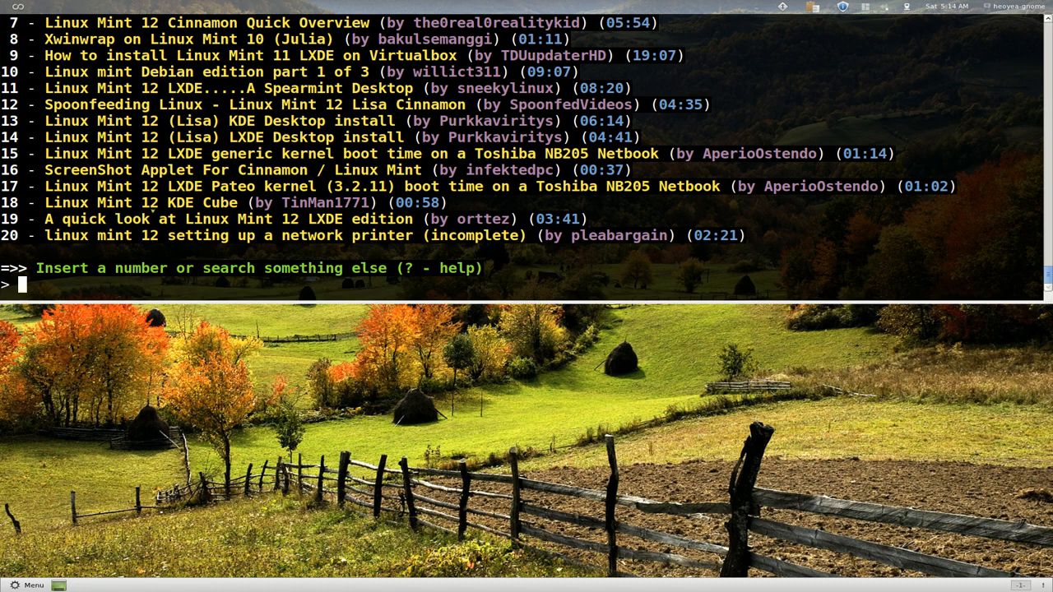
pyautogui.scroll(3)
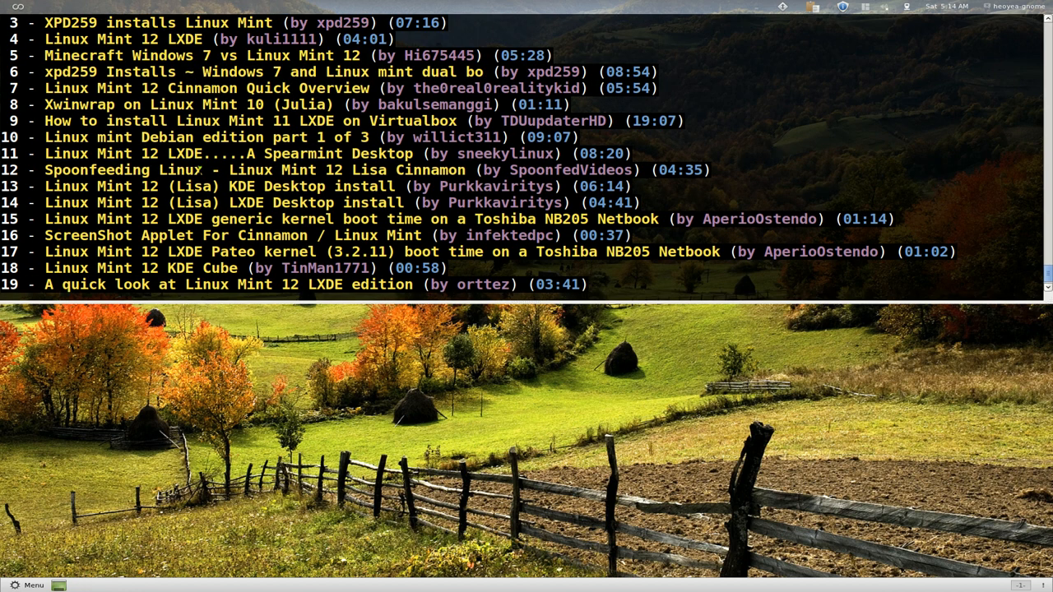
pyautogui.scroll(-3)
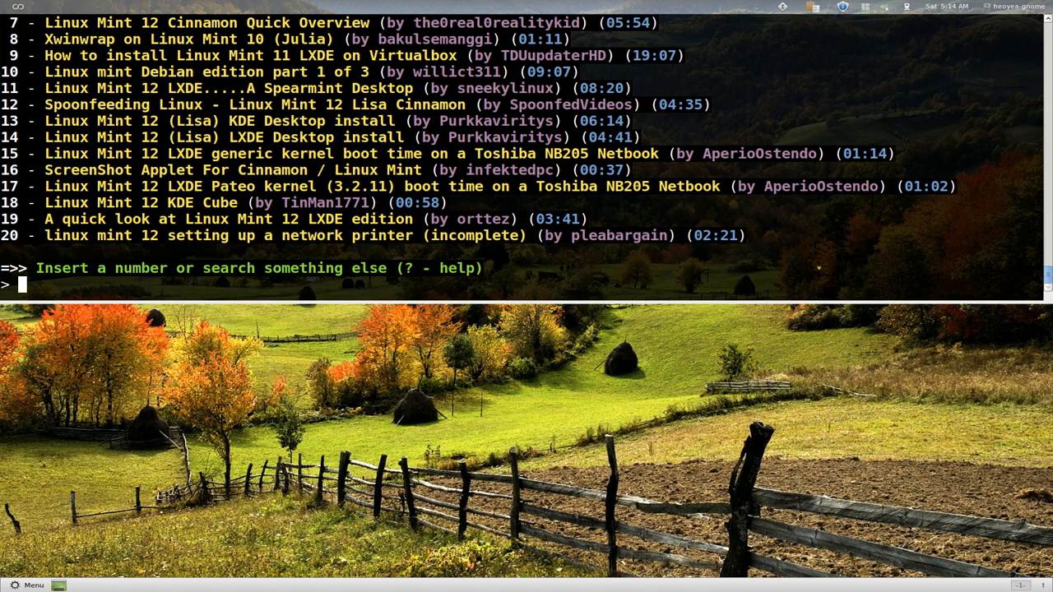
# Show the -h help from the results prompt and scroll to the -n --novideo option
pyautogui.write('-h')
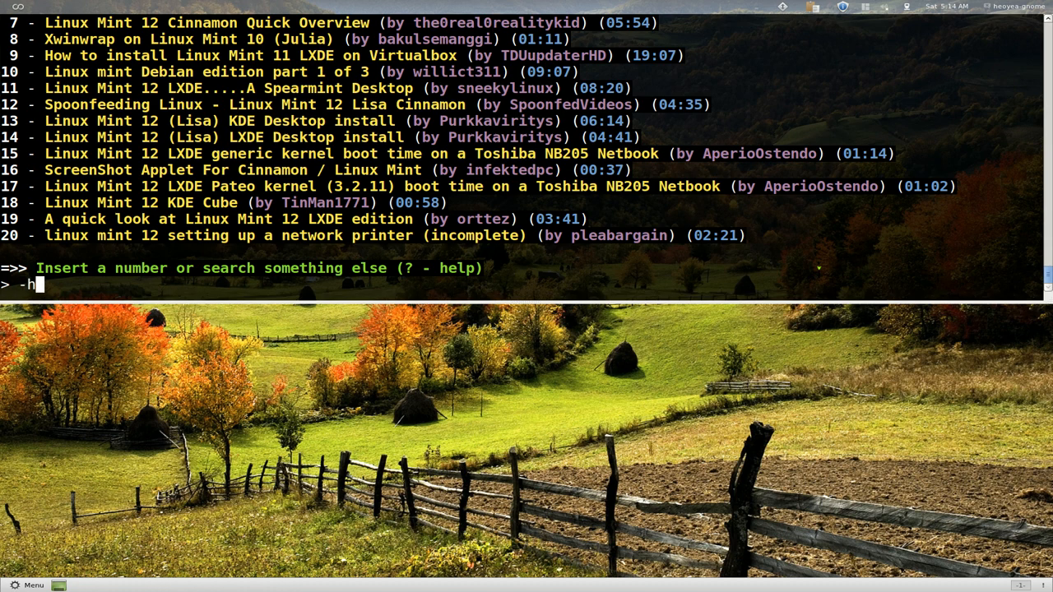
pyautogui.press('Return')
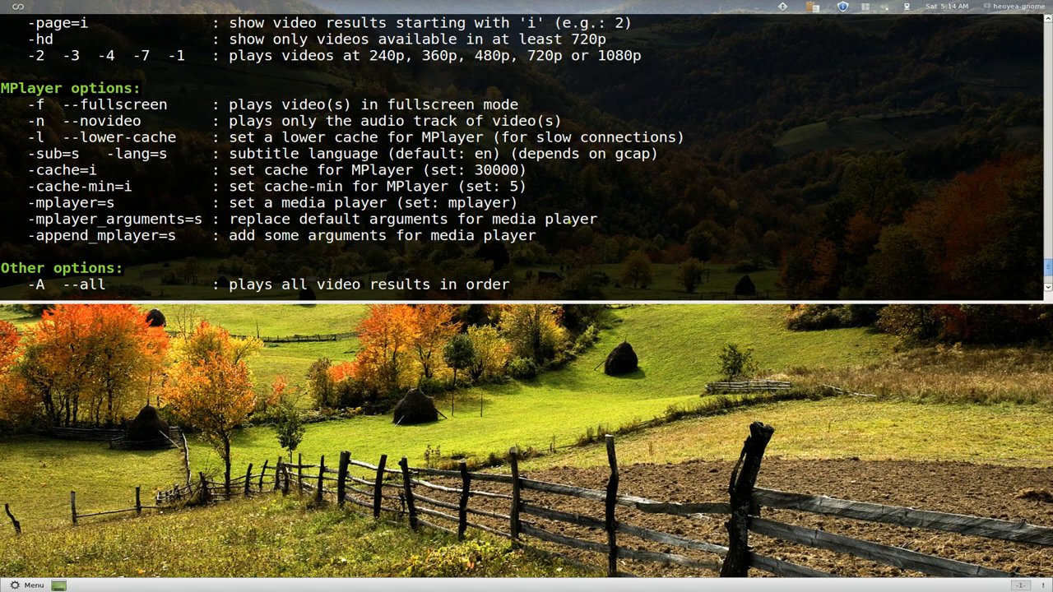
pyautogui.scroll(-3)
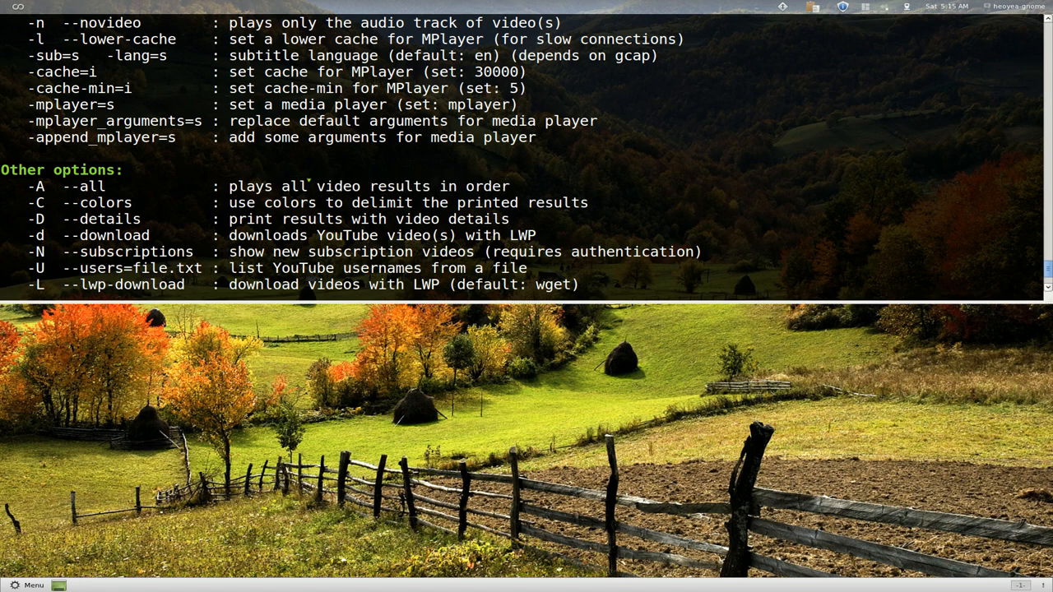
pyautogui.scroll(3)
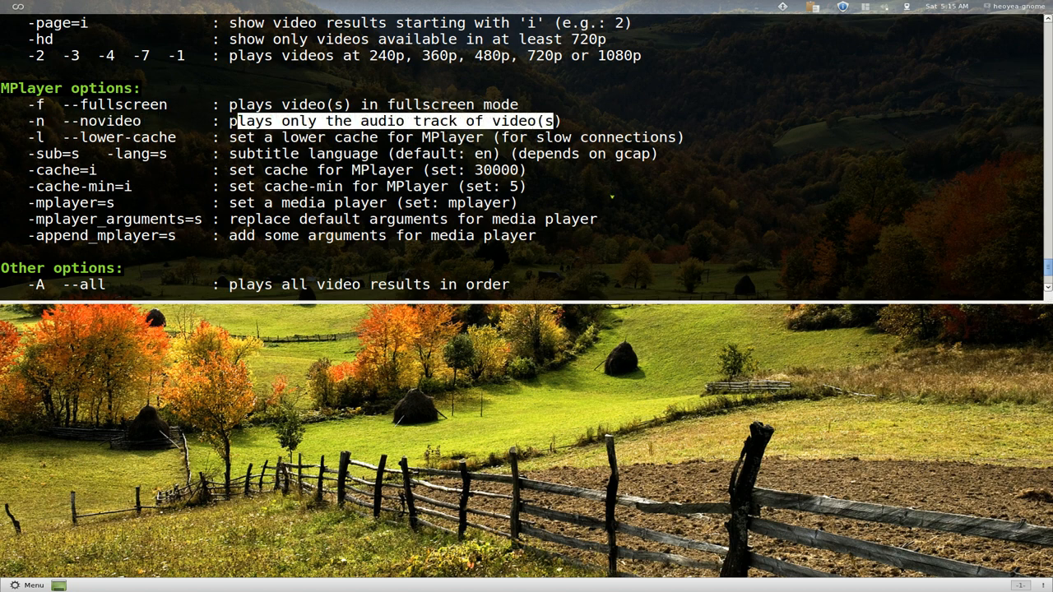
pyautogui.scroll(-3)
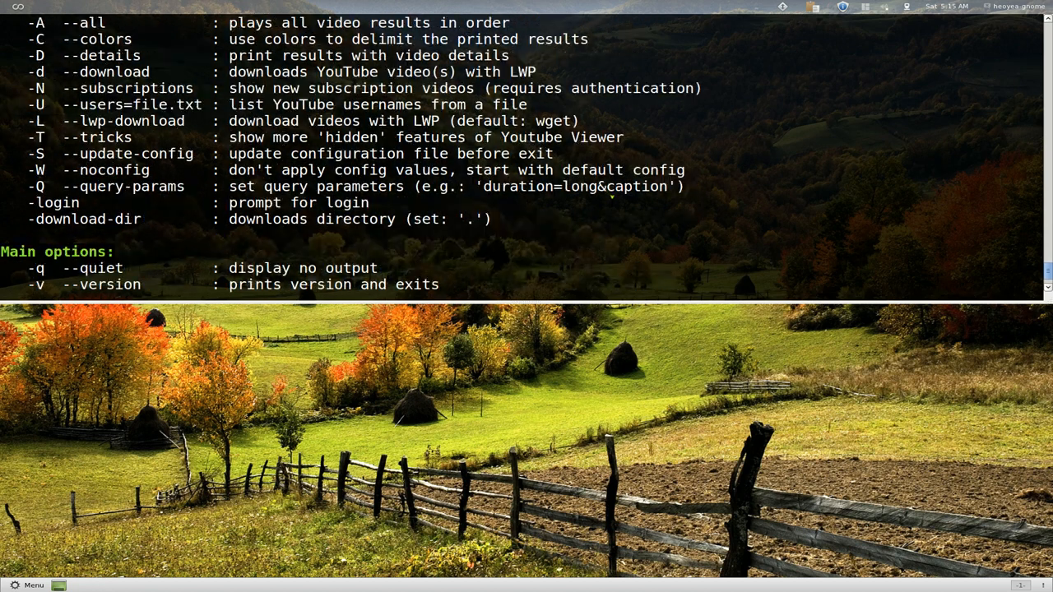
pyautogui.scroll(-3)
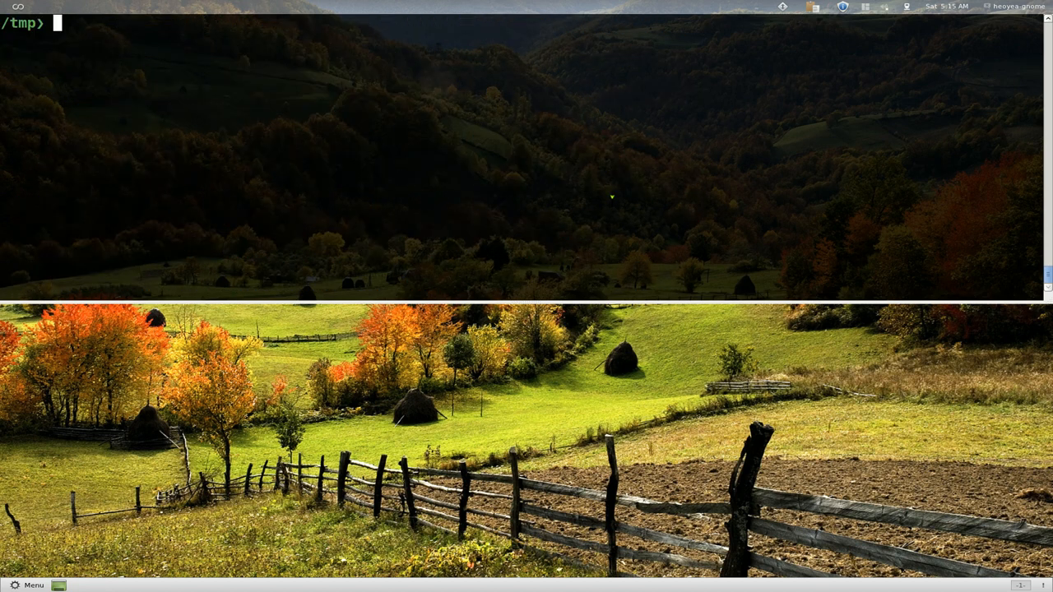
# Run youtube-viewer -n -A dido to autoplay every dido result as audio only
pyautogui.write('youtube-viewer -time=this_month linux mint -')
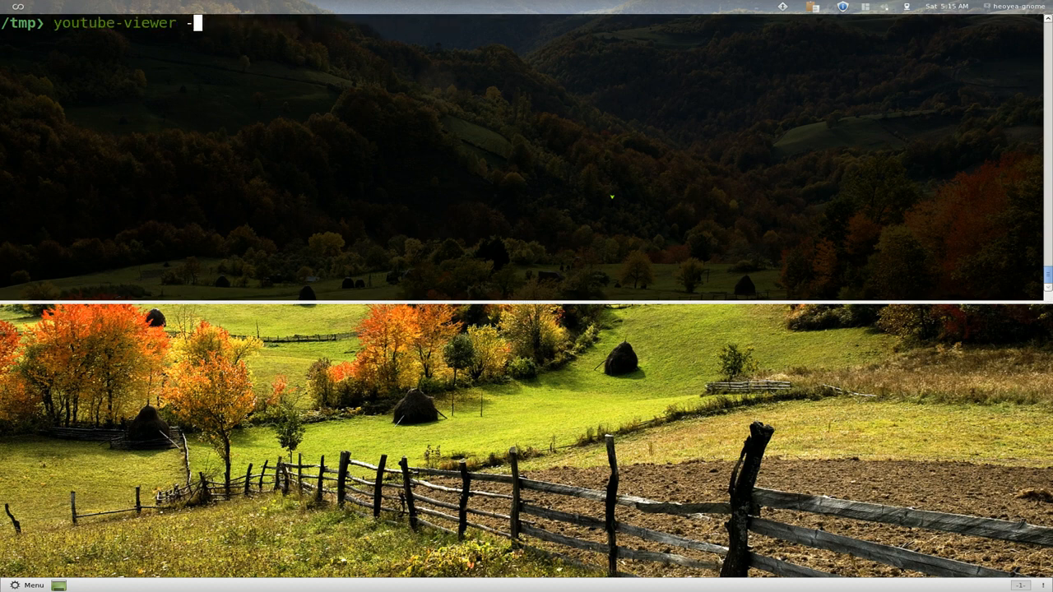
pyautogui.write('n')
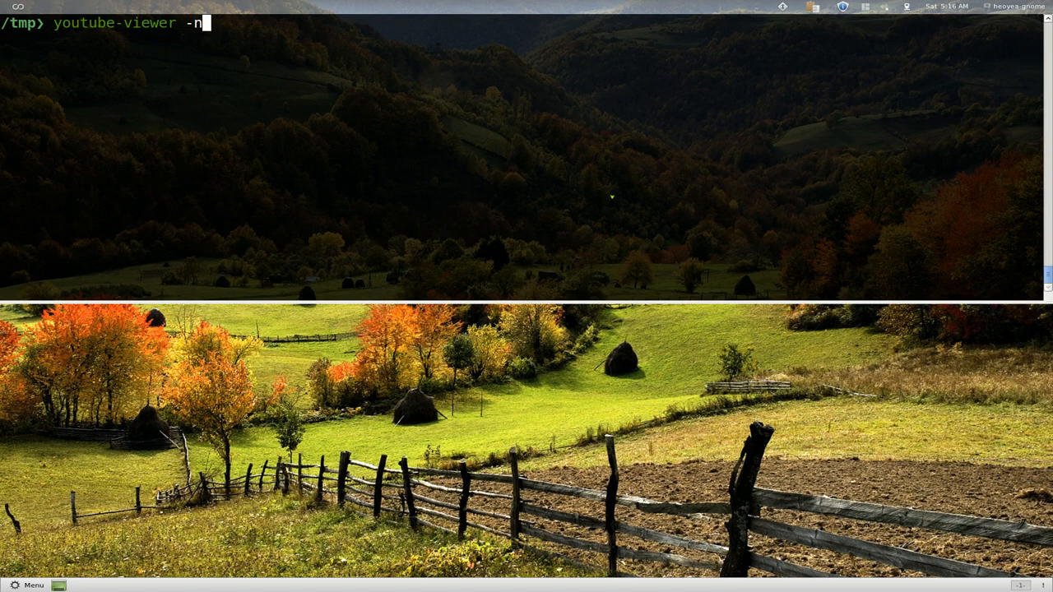
pyautogui.write('-A')
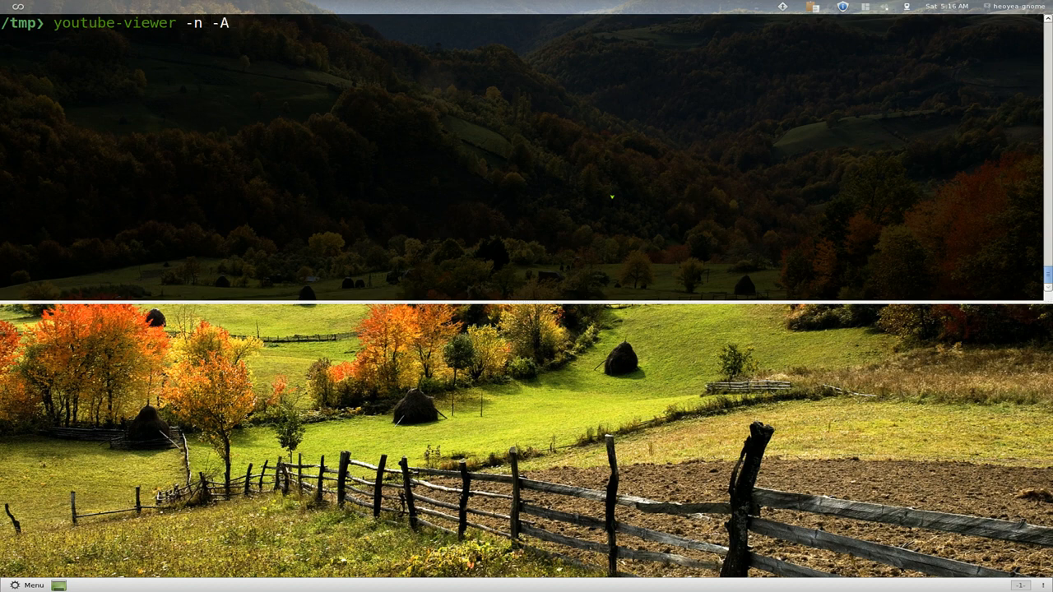
pyautogui.write('did')
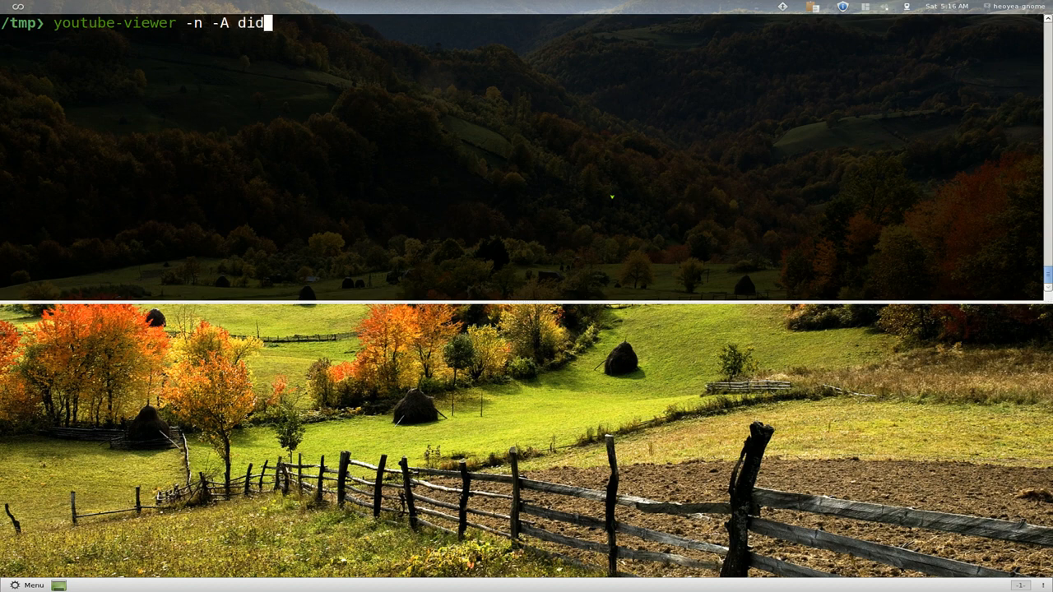
pyautogui.write('o')
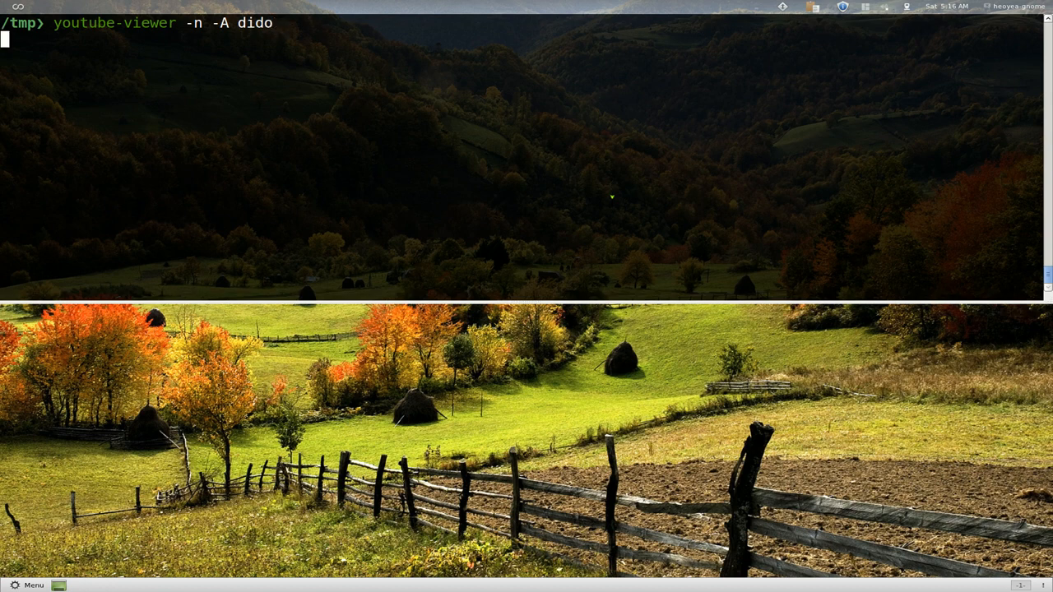
pyautogui.press('Return')
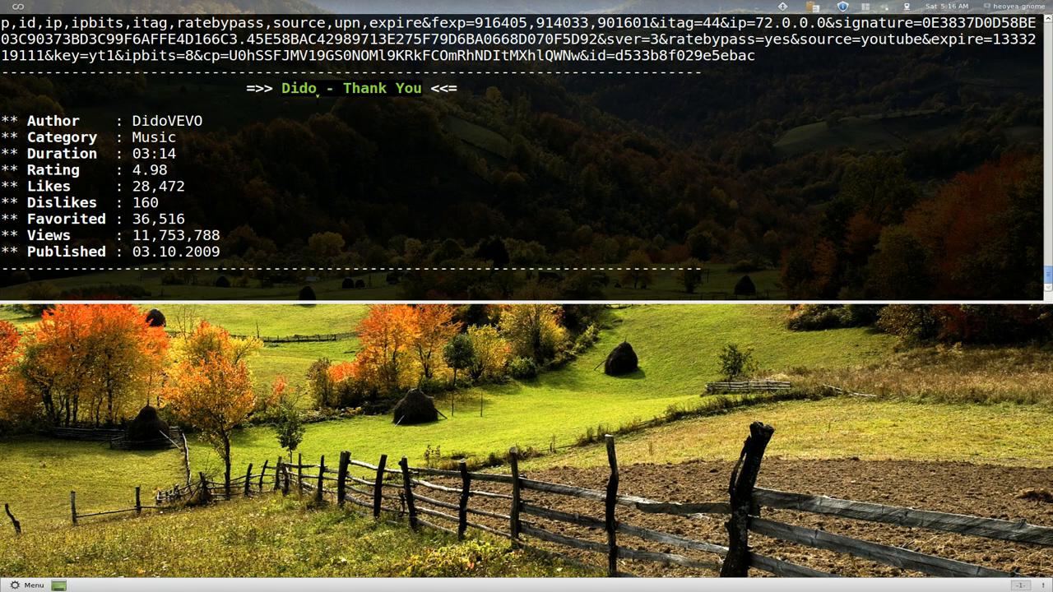
# Let Thank You and White Flag play as audio, stop playback and quit youtube-viewer to the shell
pyautogui.scroll(3)
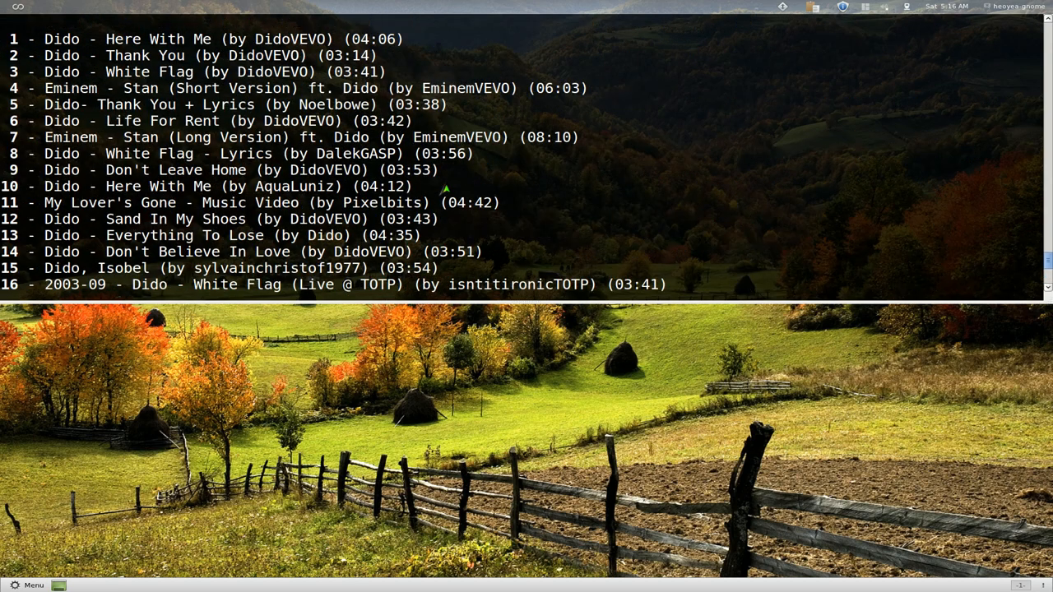
pyautogui.moveTo(53, 40)
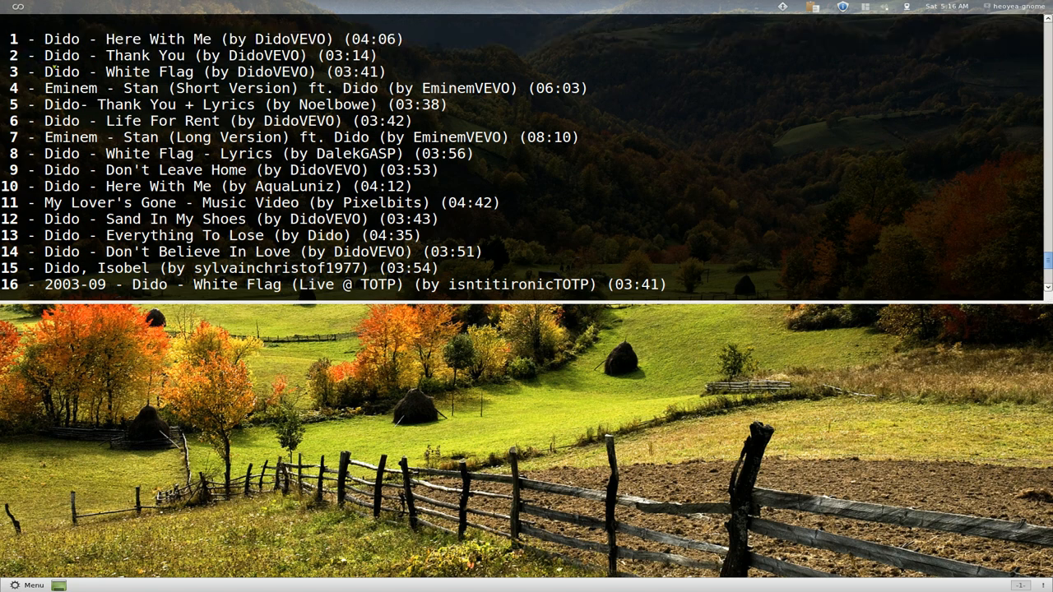
pyautogui.scroll(-3)
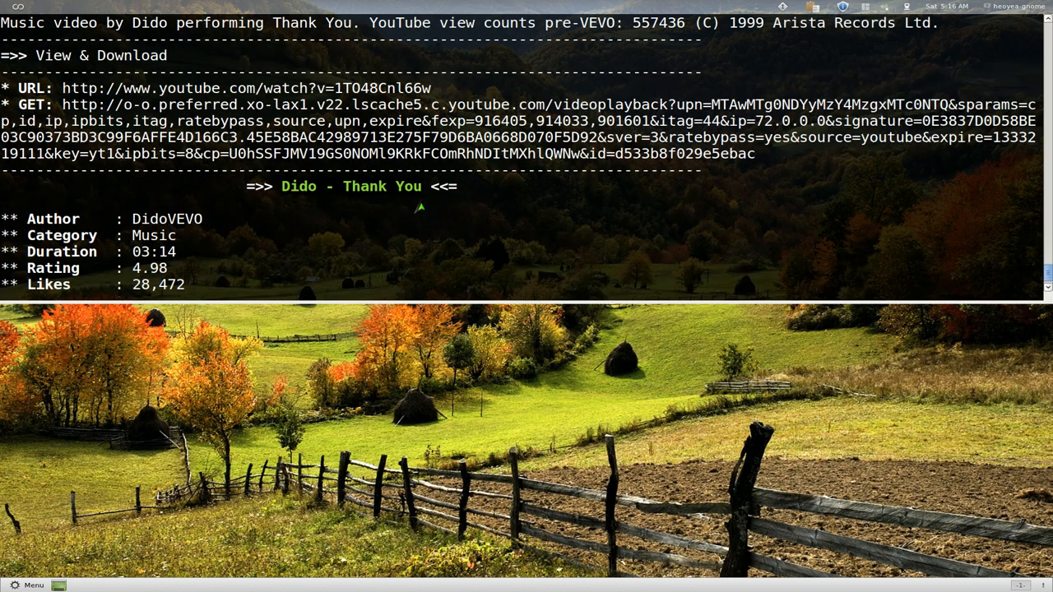
pyautogui.scroll(-3)
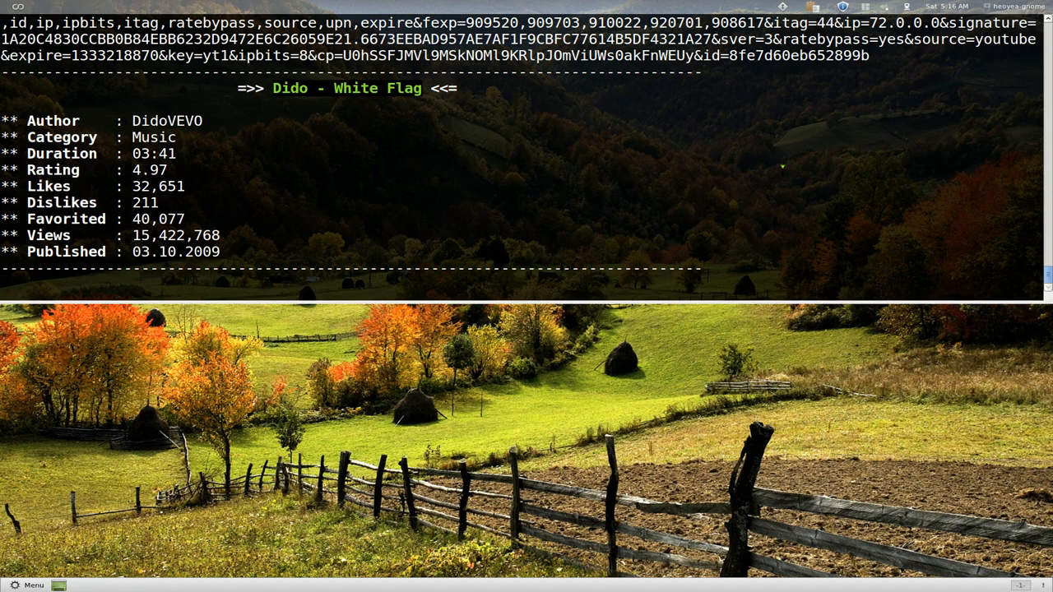
pyautogui.press('Return')
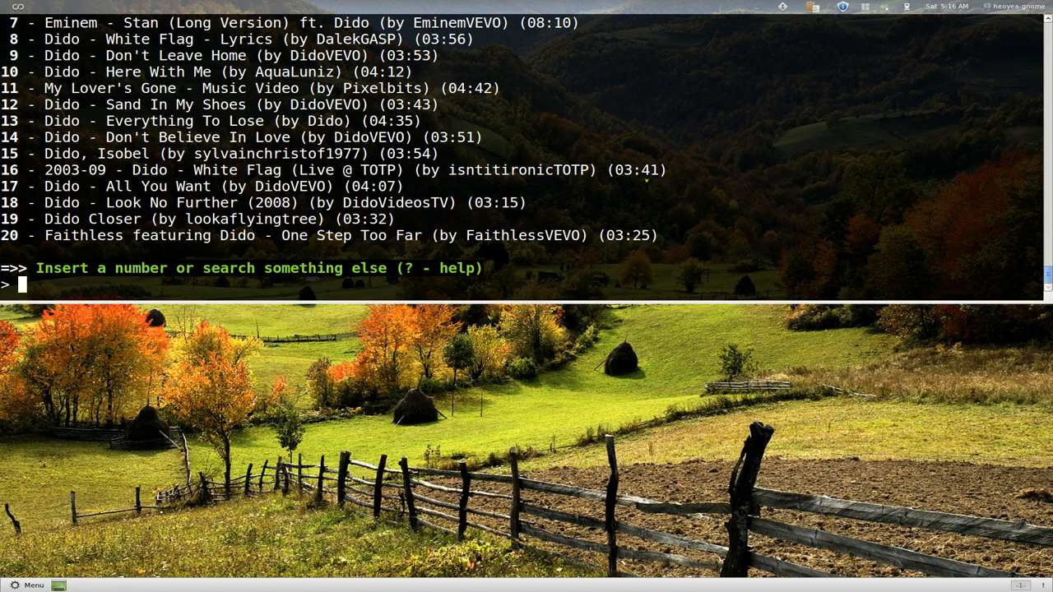
pyautogui.press('ctrl+c')
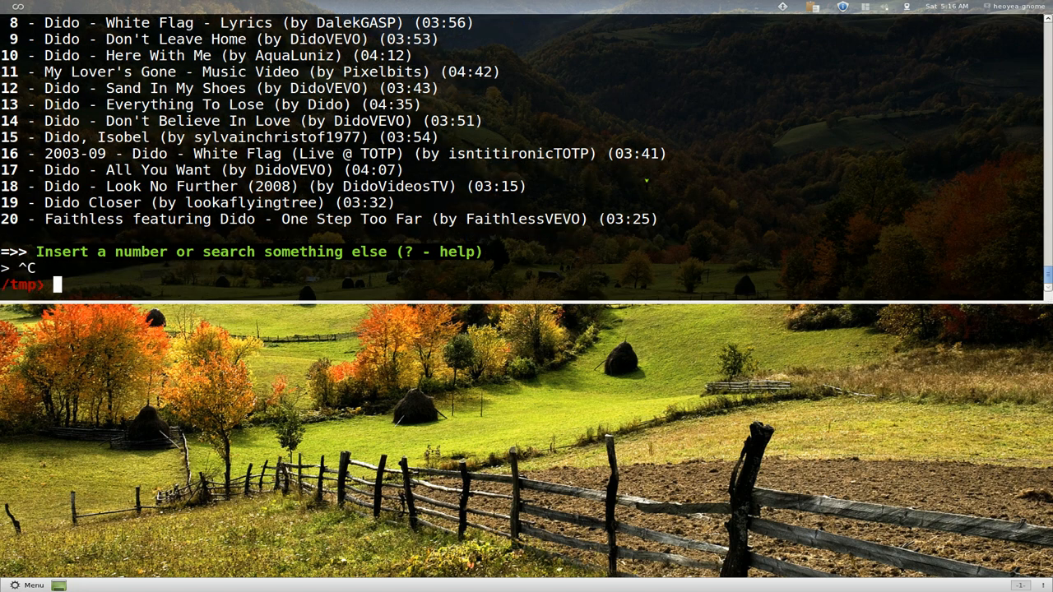
# Run youtube-viewer's help and scroll back up through the options section
pyautogui.write('youtube-viewer -time=this_month linux mint -C')
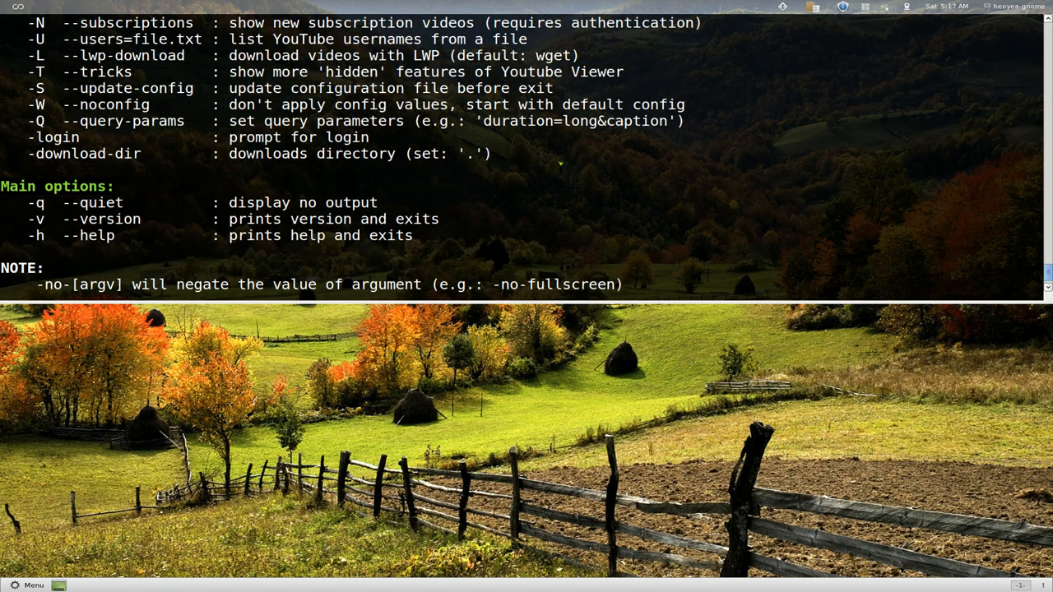
pyautogui.scroll(3)
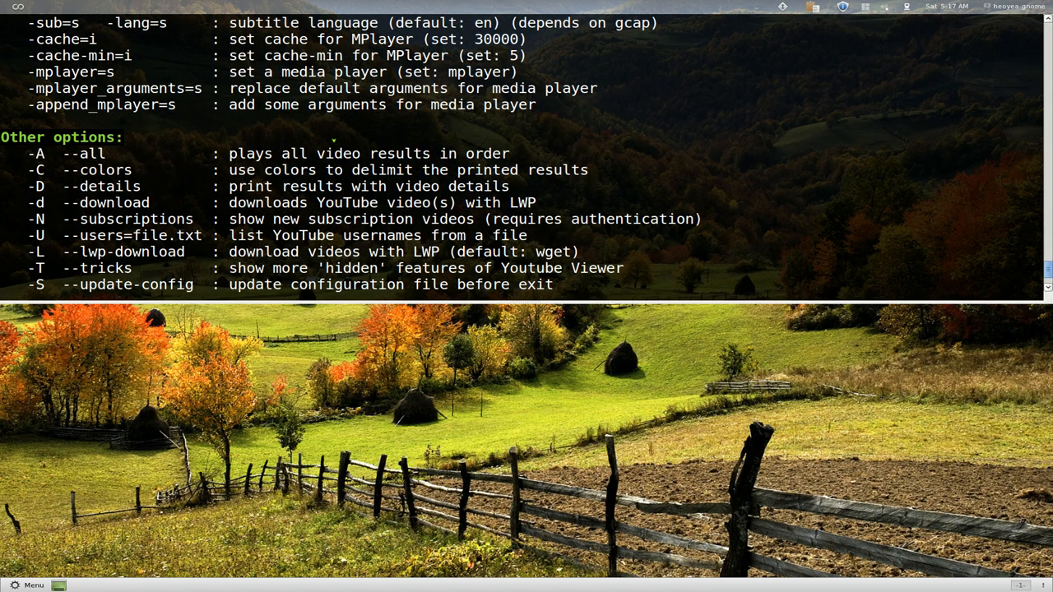
pyautogui.scroll(3)
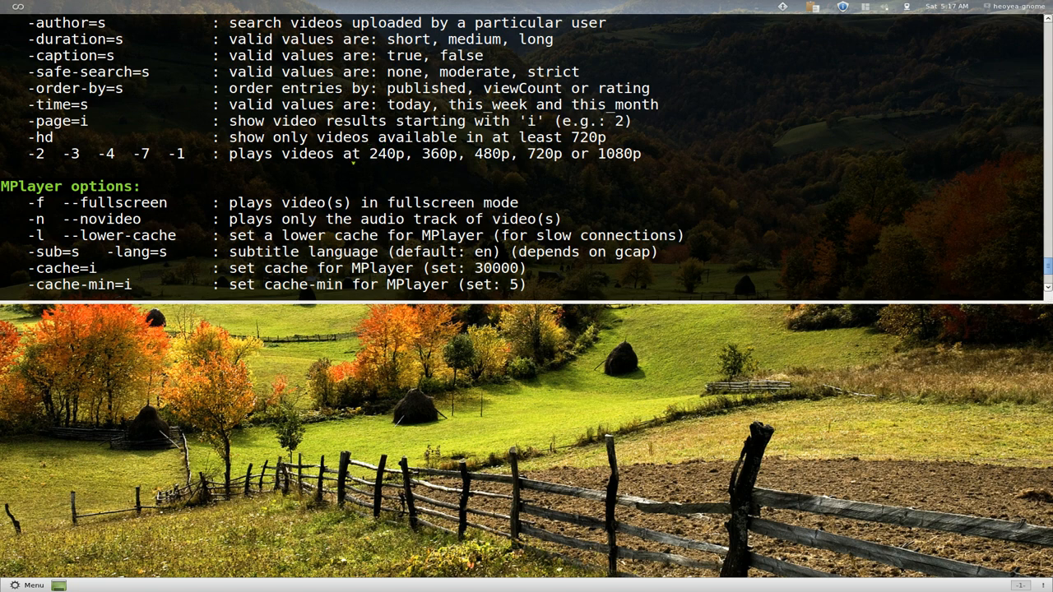
pyautogui.scroll(3)
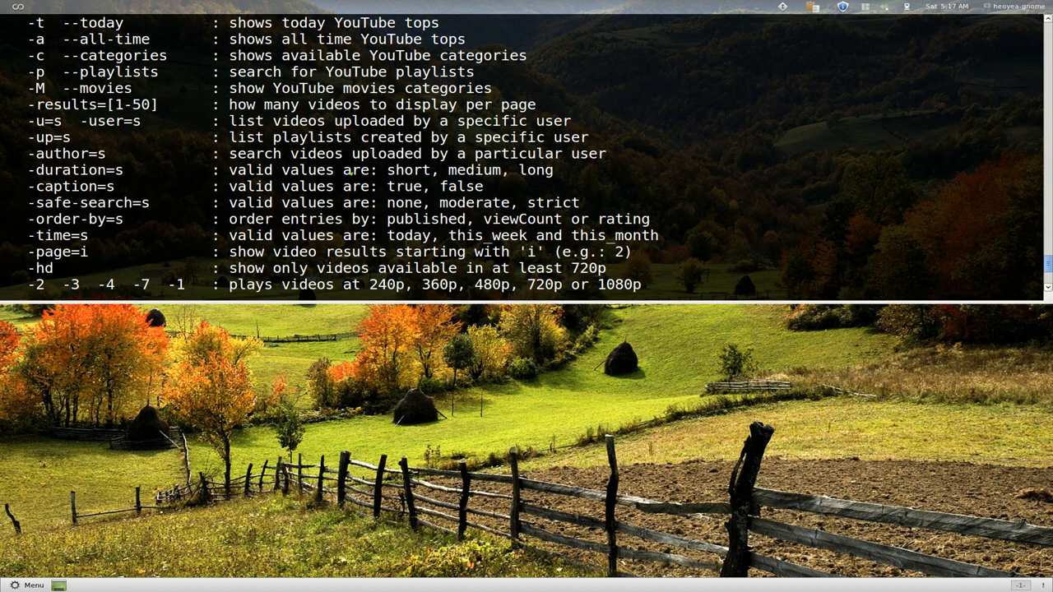
# Scroll down through the notes to the Tips and tricks section, ending at the /tmp prompt
pyautogui.scroll(-3)
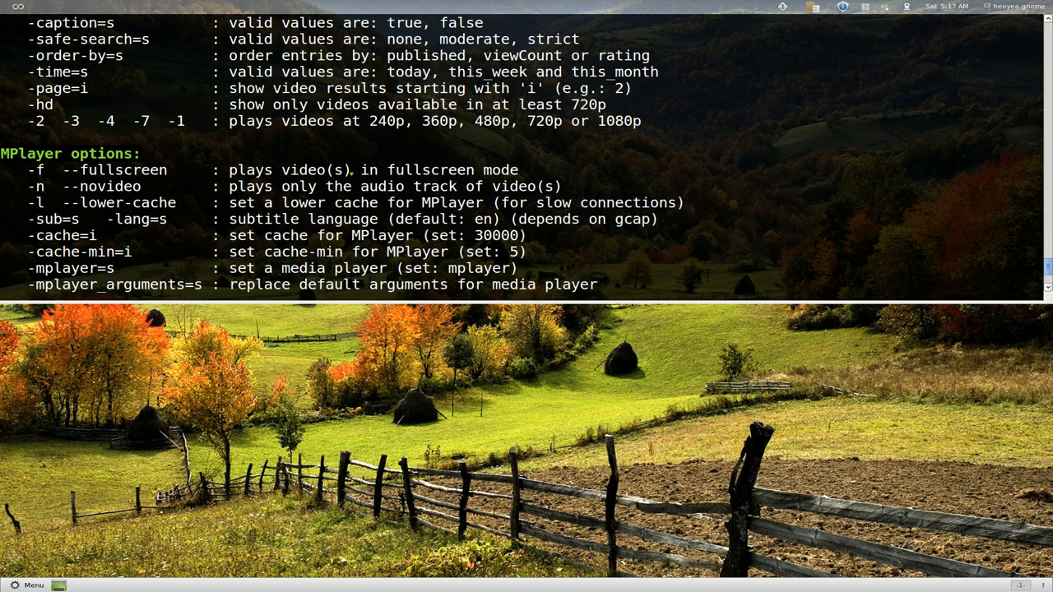
pyautogui.scroll(-3)
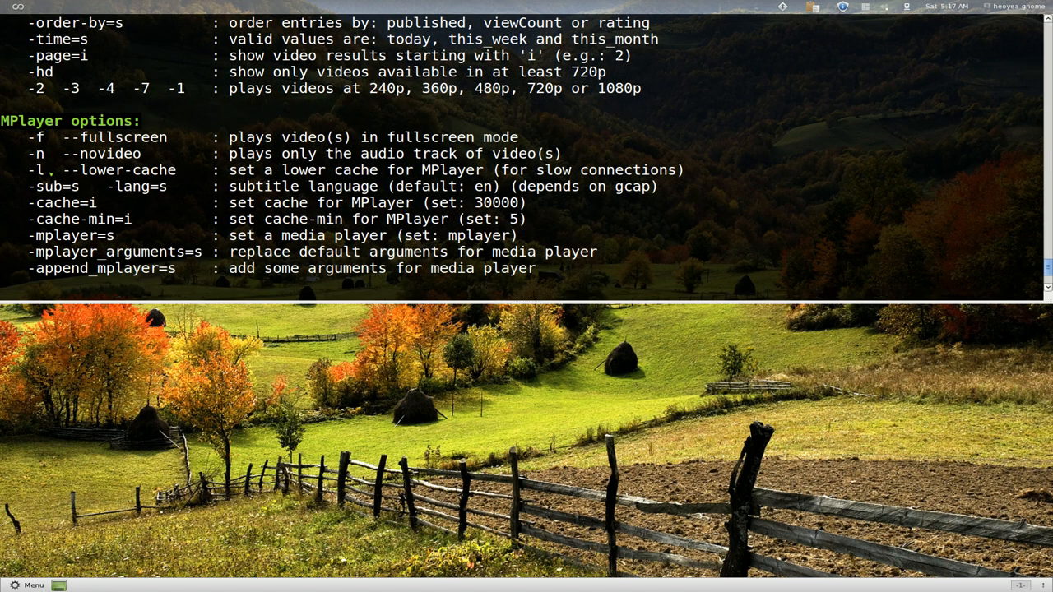
pyautogui.doubleClick(39, 169)
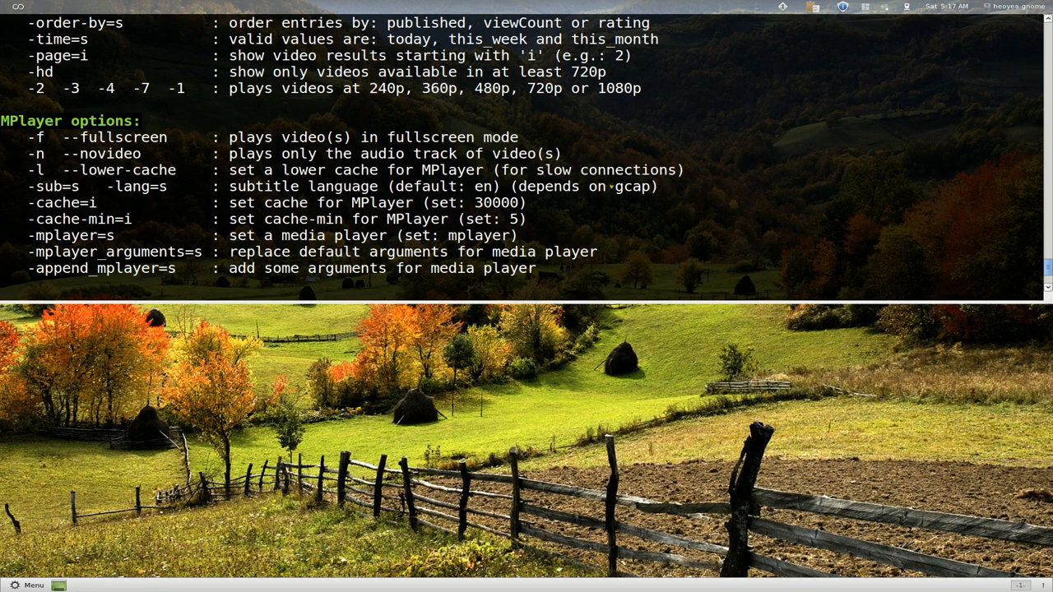
pyautogui.scroll(3)
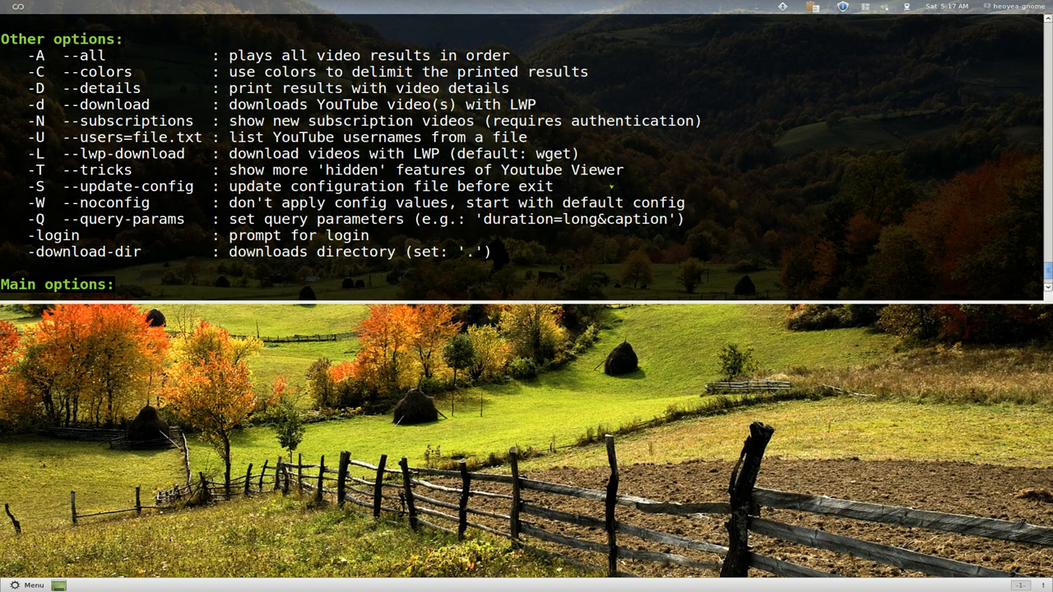
pyautogui.scroll(-3)
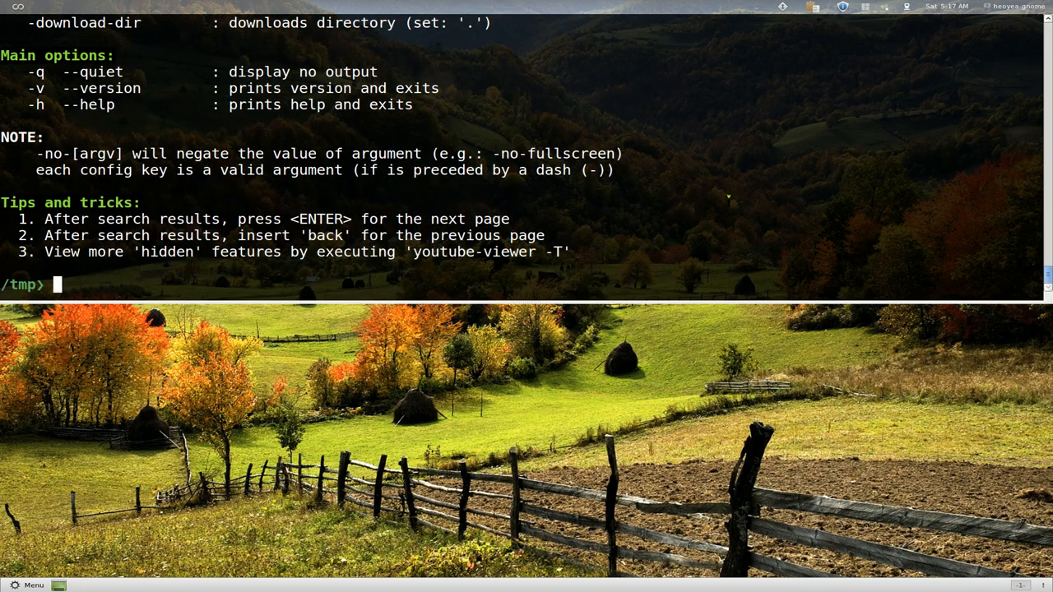
pyautogui.moveTo(757, 237)
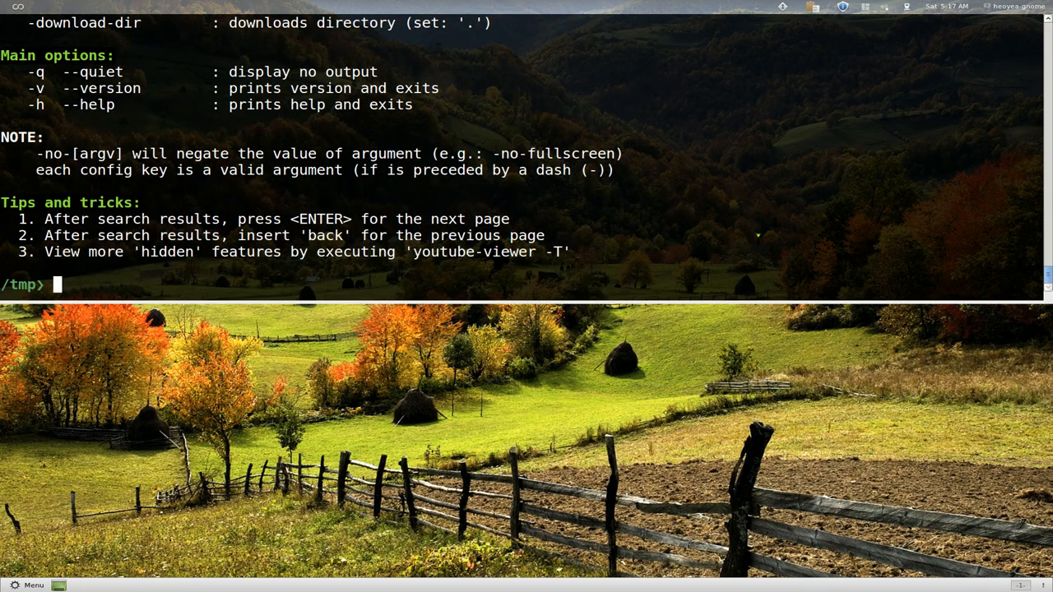